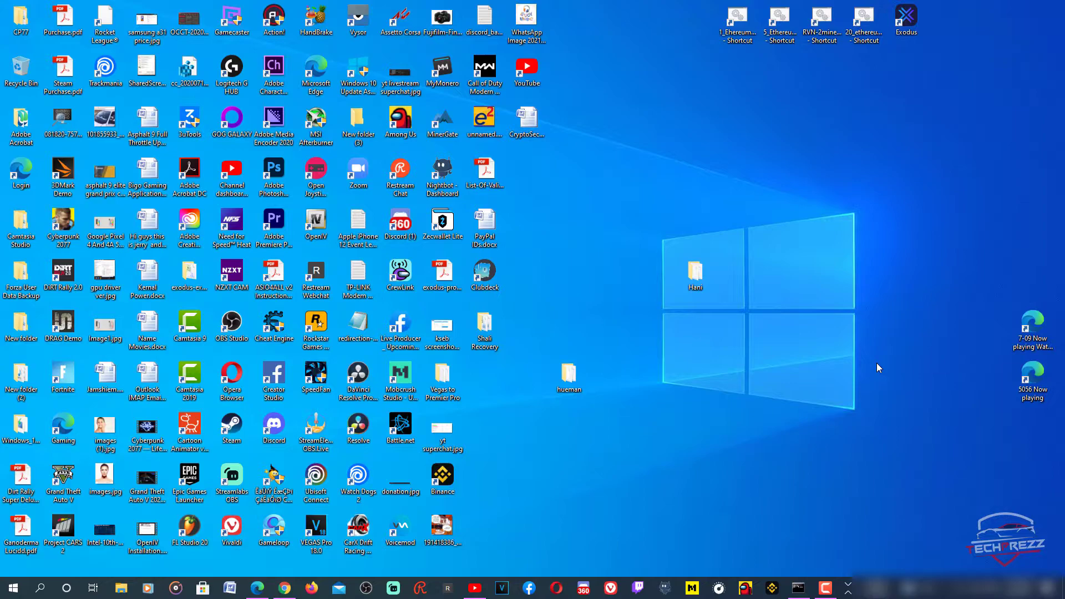
pyautogui.moveTo(525, 507)
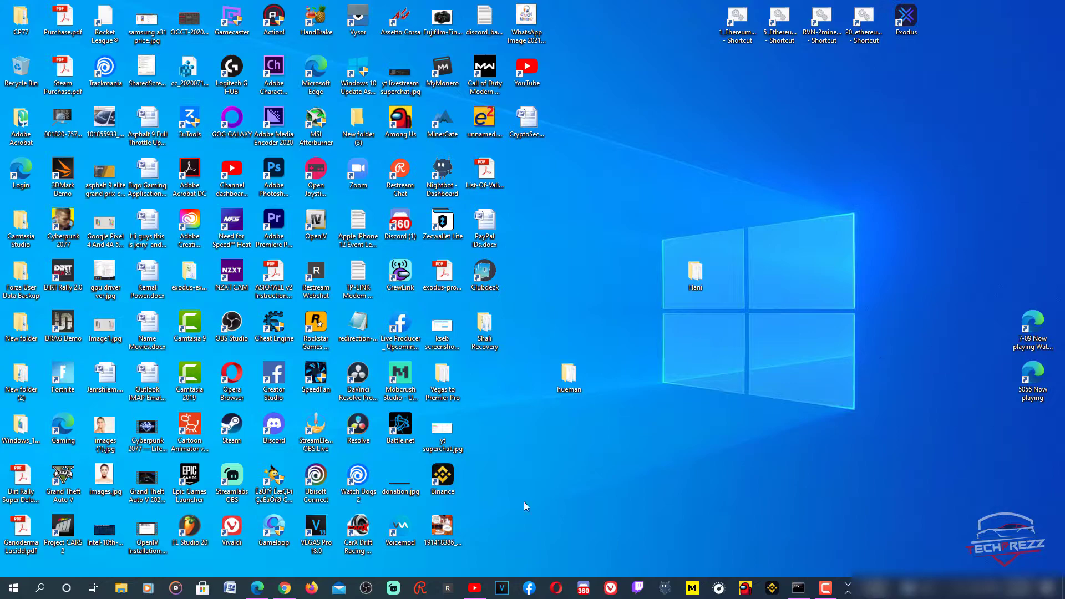
pyautogui.moveTo(462, 260)
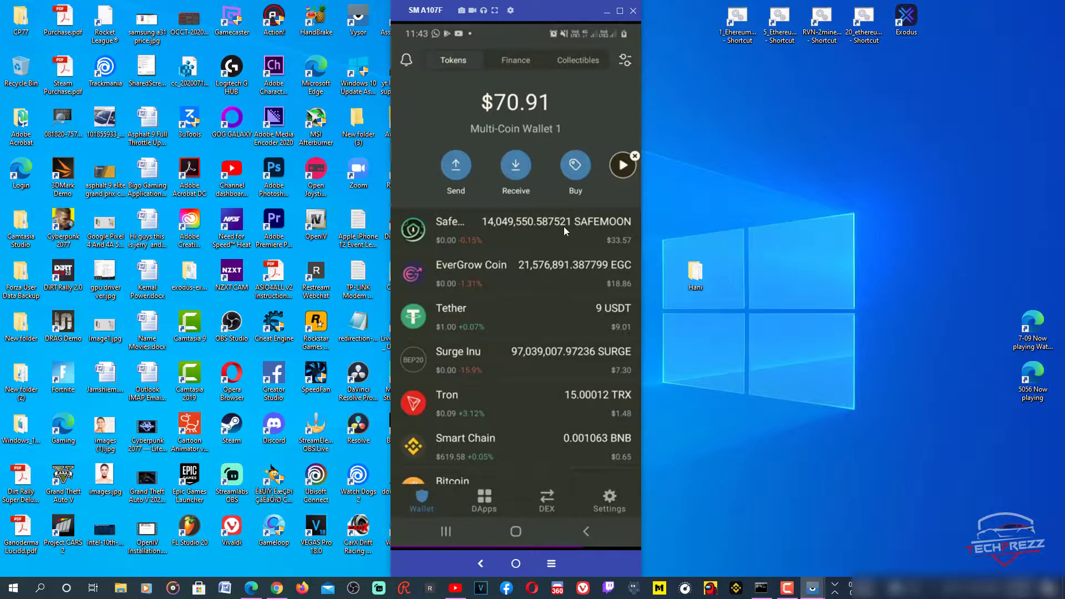
pyautogui.moveTo(515, 246)
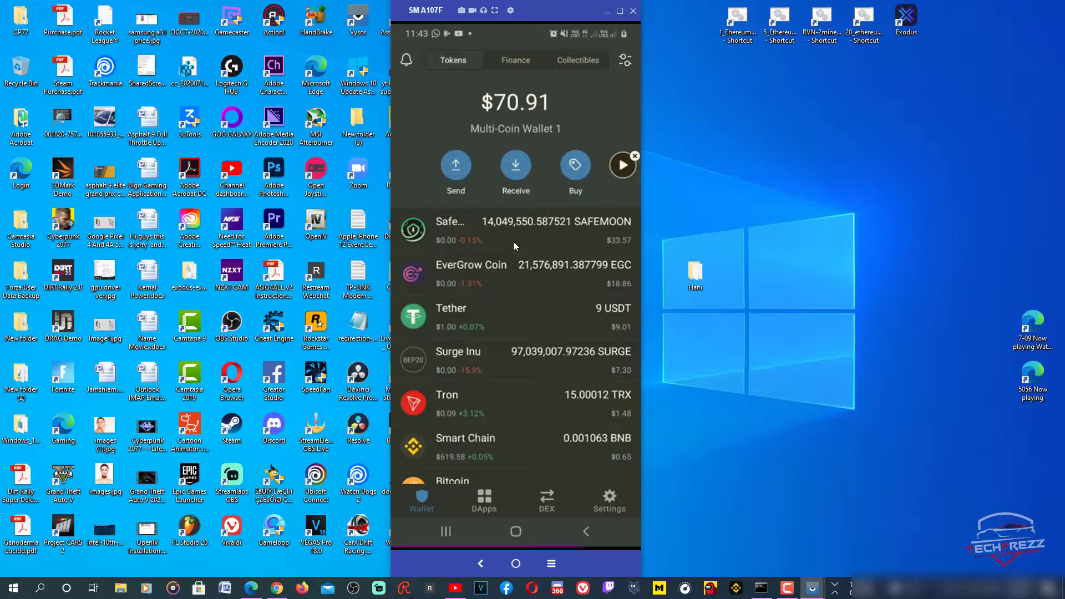
pyautogui.moveTo(543, 333)
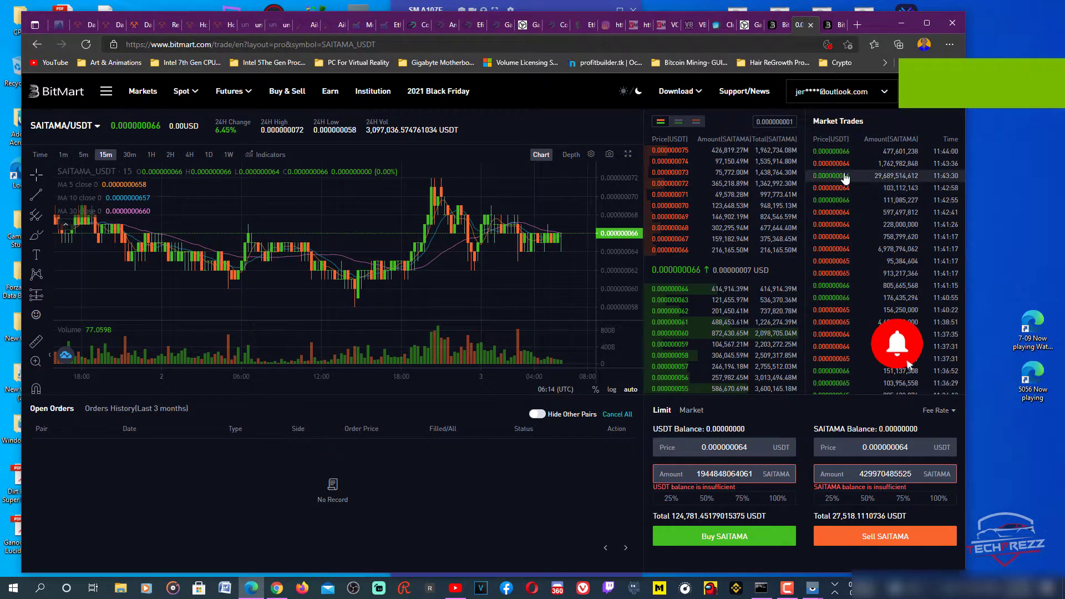
# Step: Open BitMart's Spot assets page from the account dropdown, listing zero balances
pyautogui.click(840, 91)
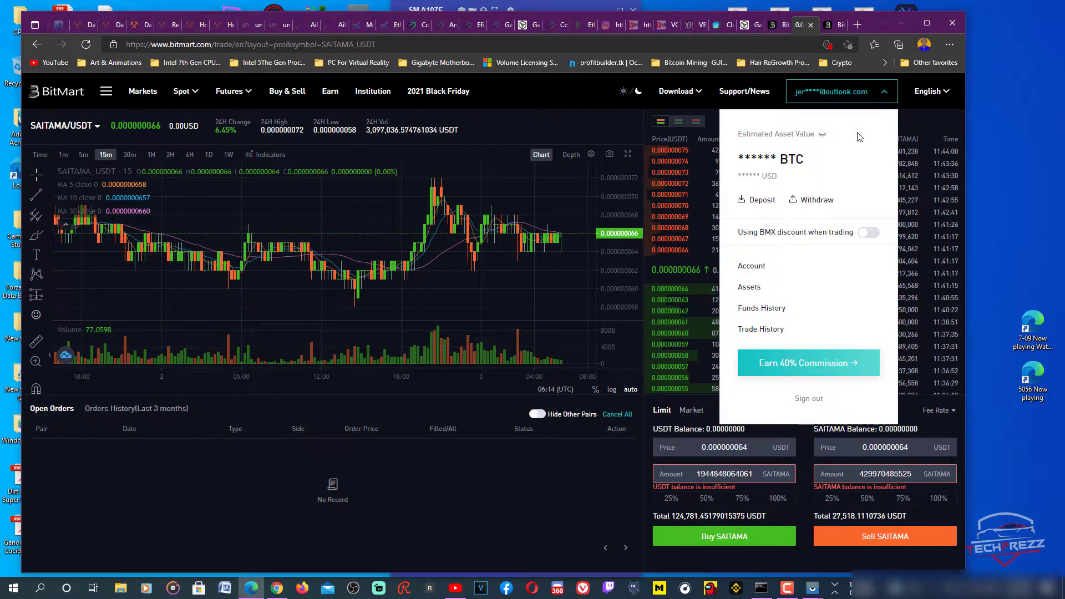
pyautogui.moveTo(766, 209)
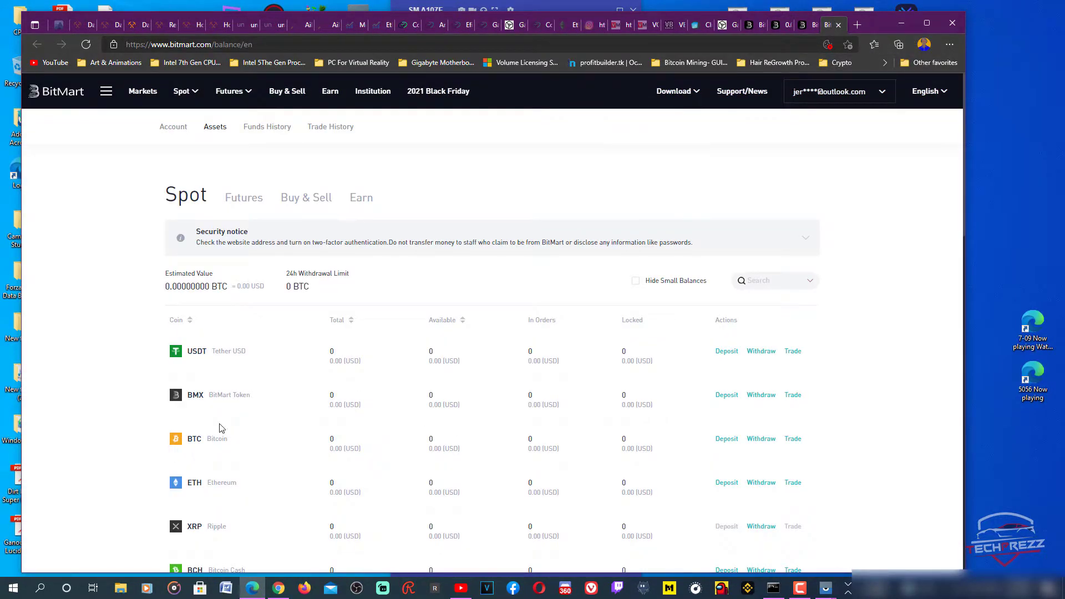
pyautogui.scroll(-3)
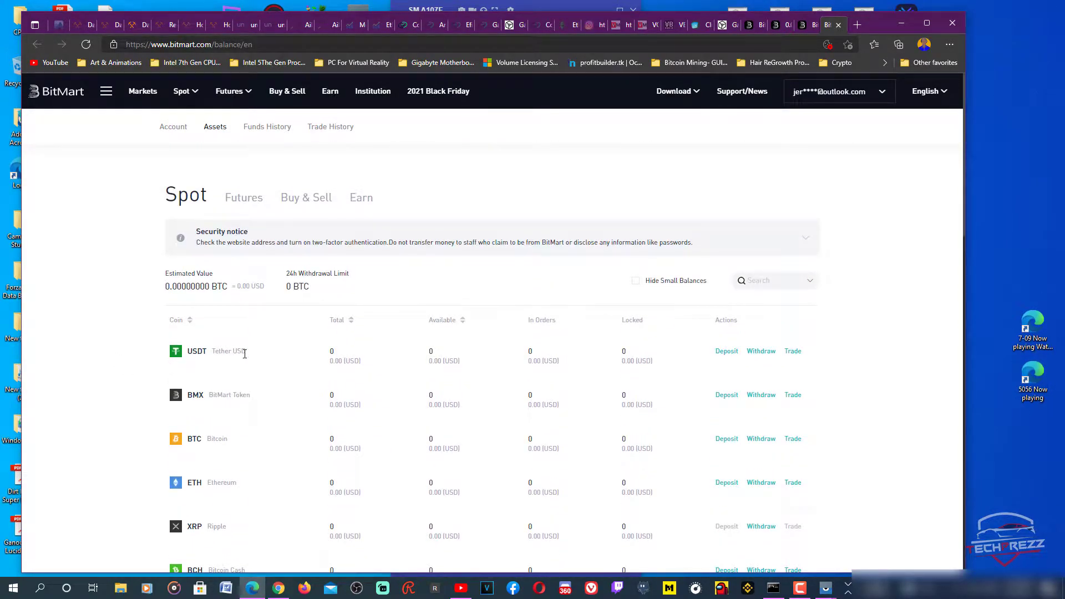
pyautogui.moveTo(729, 365)
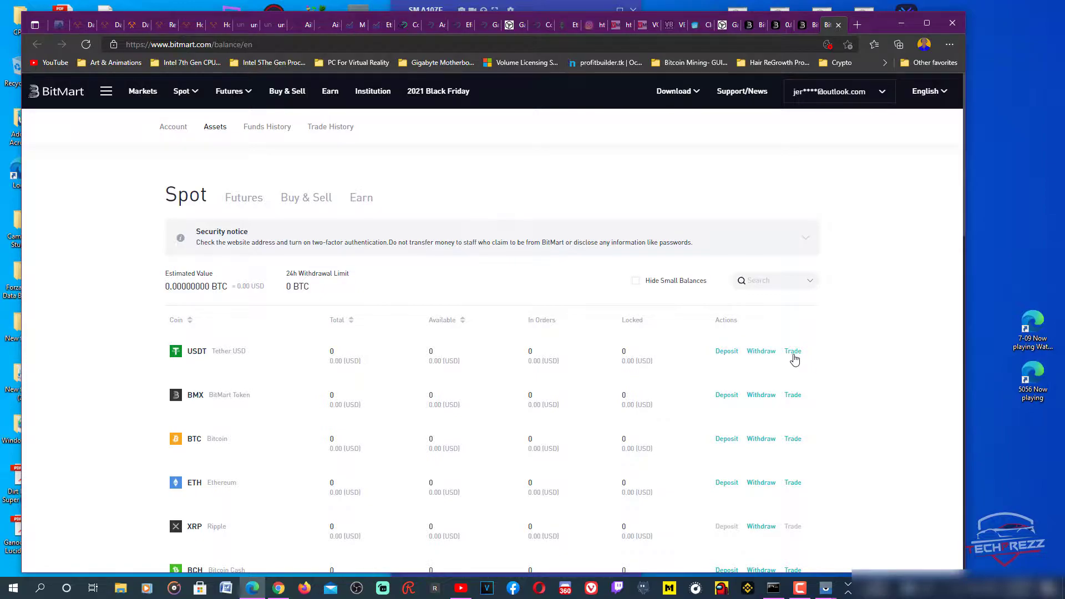
pyautogui.moveTo(734, 359)
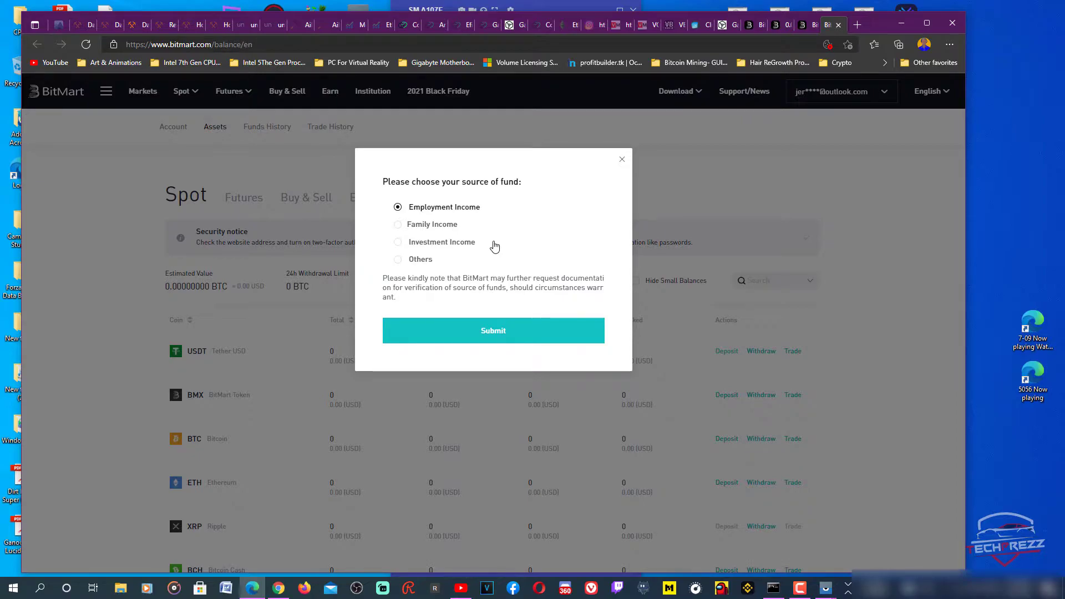
# Step: Submit 'Others' as the source of funds to close the prompt
pyautogui.click(398, 259)
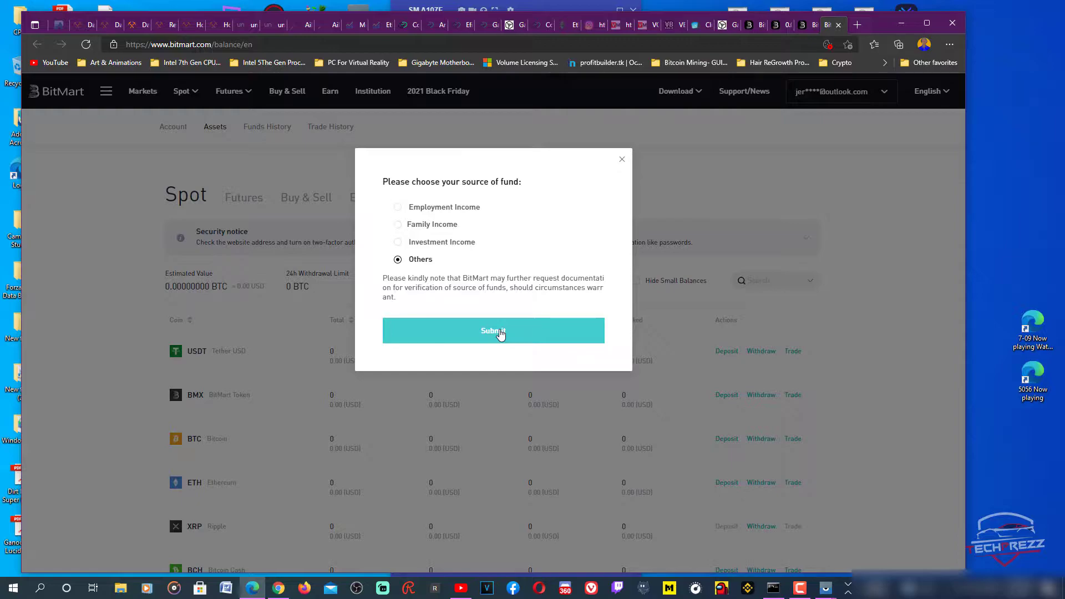
pyautogui.click(493, 331)
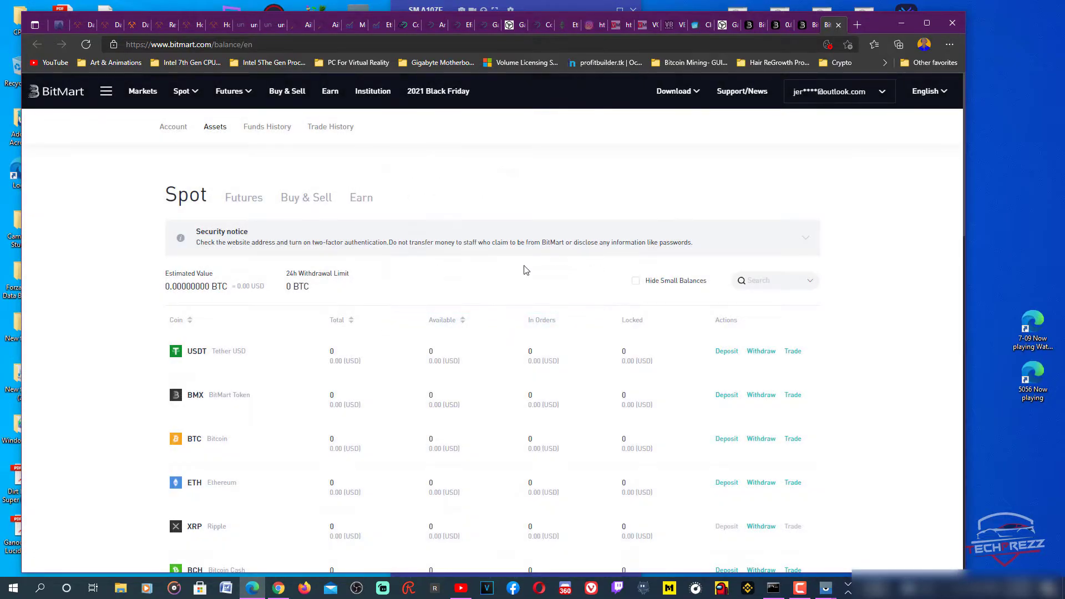
# Step: Open the USDT deposit panel, compare the ERC20, BEP20 and SOL addresses, and settle on TRC20
pyautogui.click(726, 350)
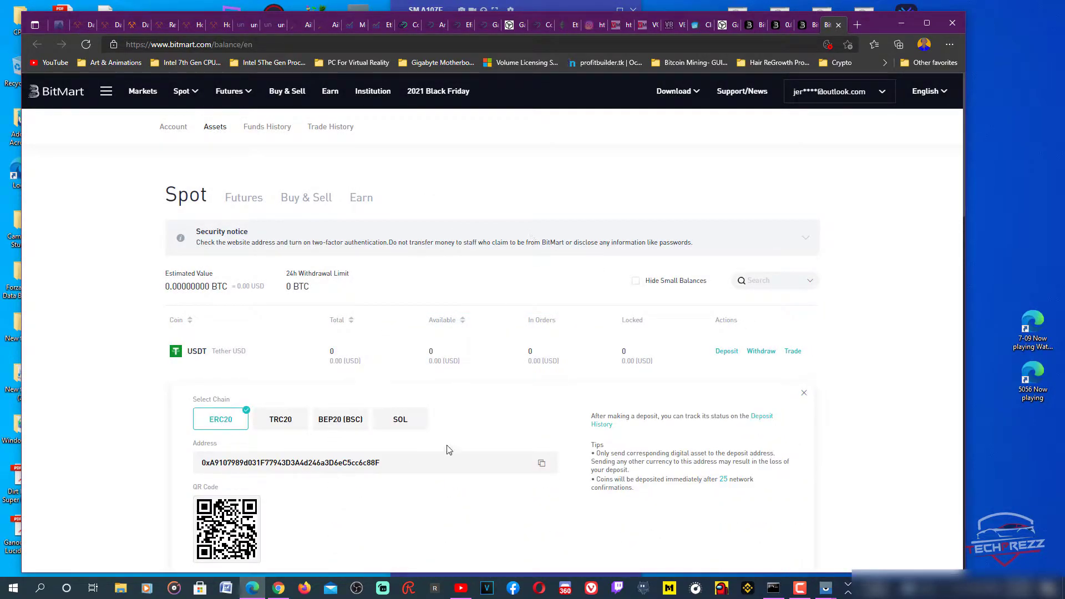
pyautogui.scroll(-3)
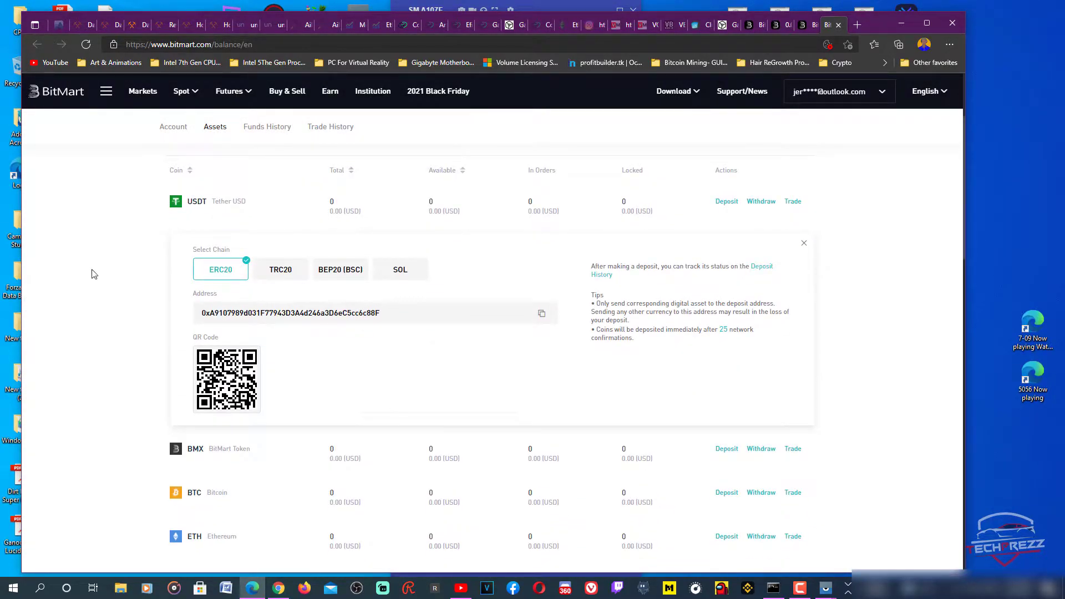
pyautogui.moveTo(401, 272)
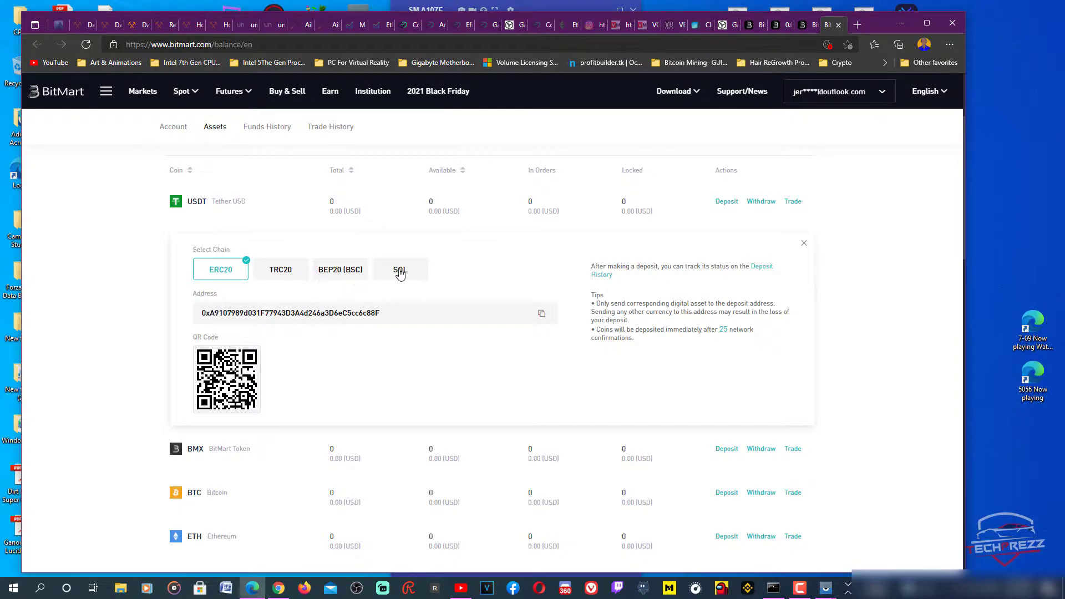
pyautogui.moveTo(341, 269)
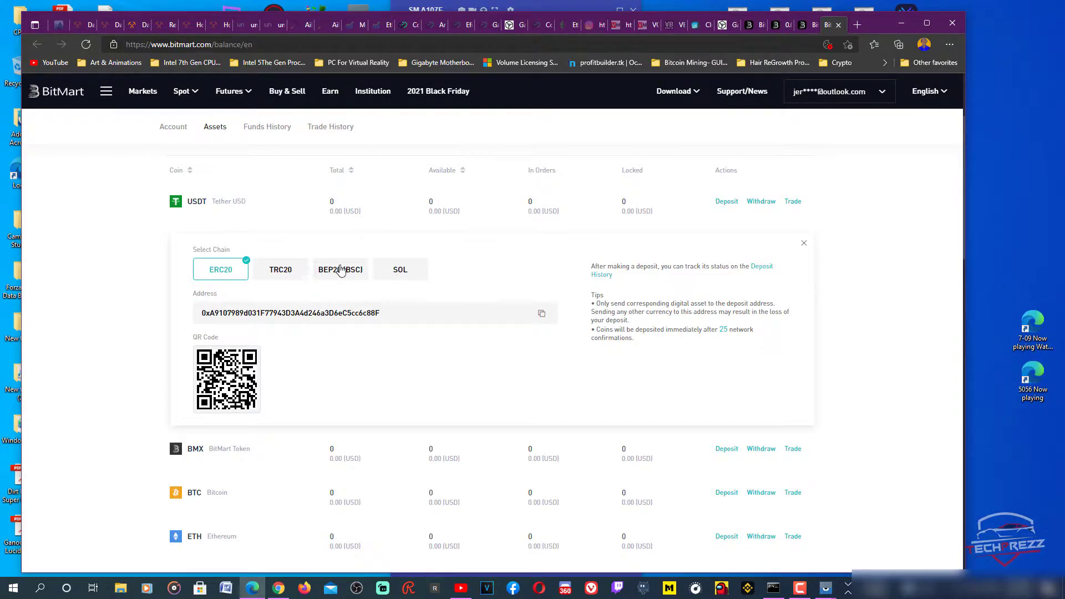
pyautogui.moveTo(360, 269)
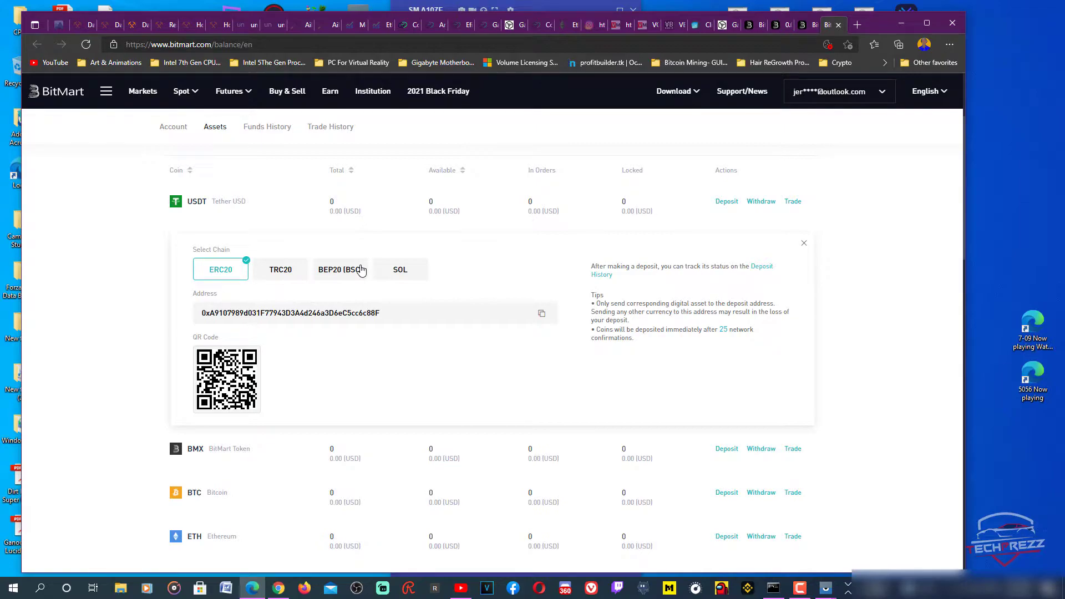
pyautogui.moveTo(287, 278)
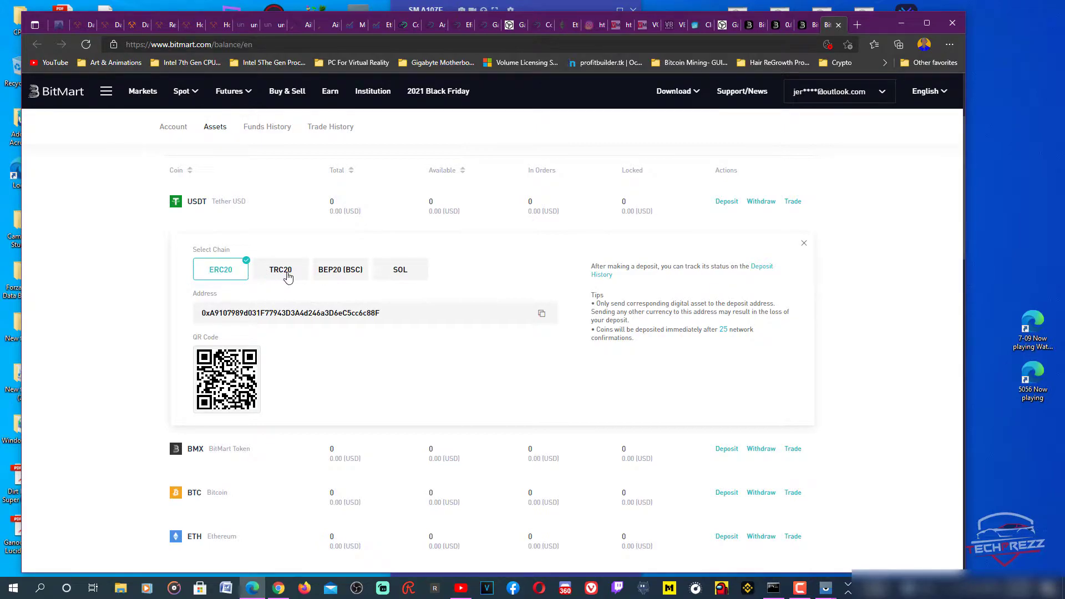
pyautogui.click(281, 269)
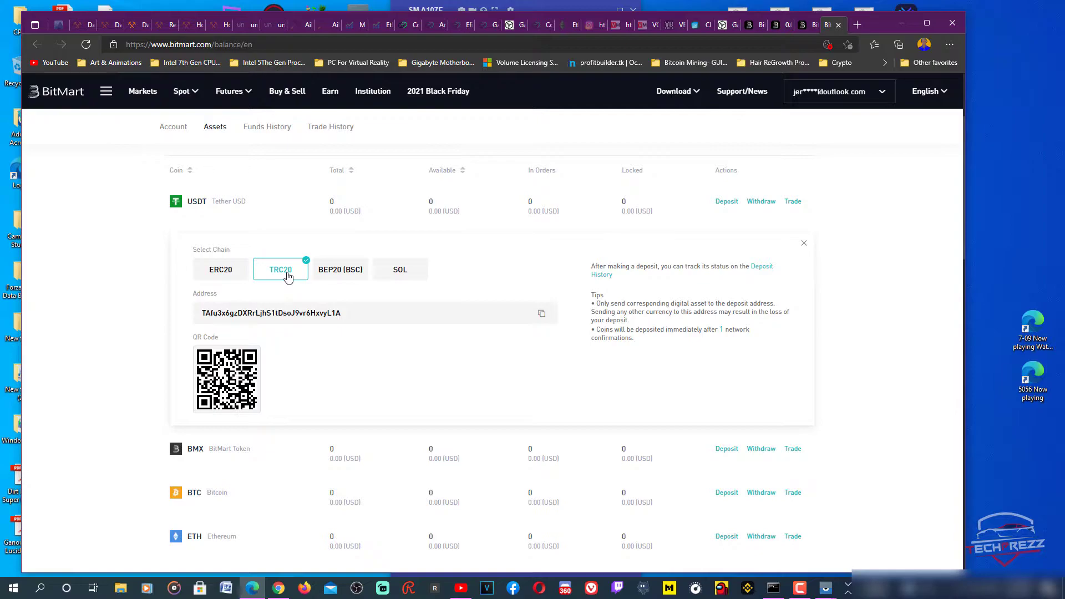
pyautogui.moveTo(231, 279)
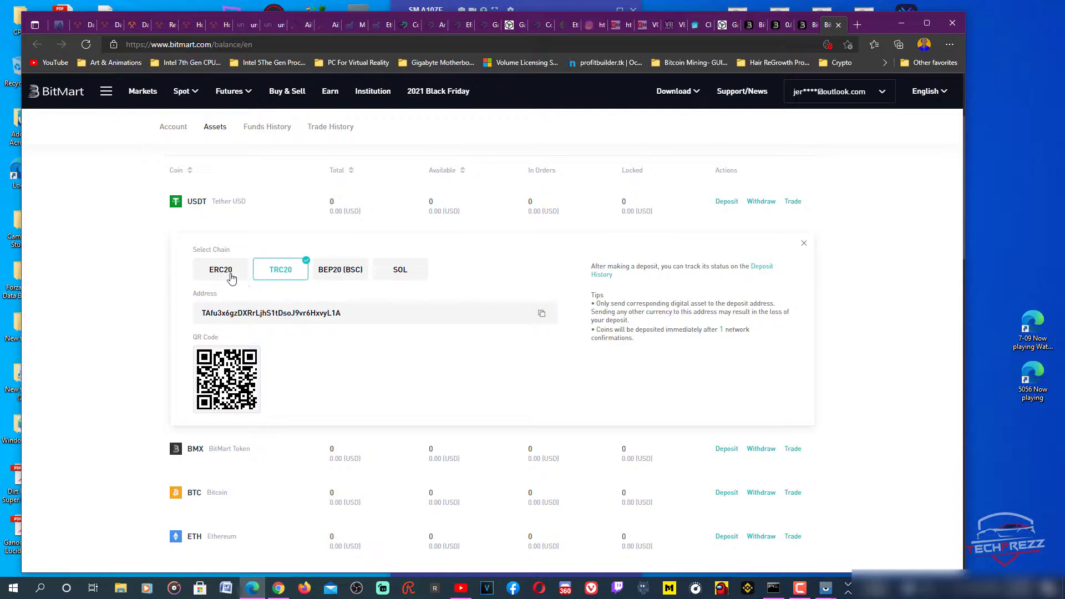
pyautogui.click(220, 269)
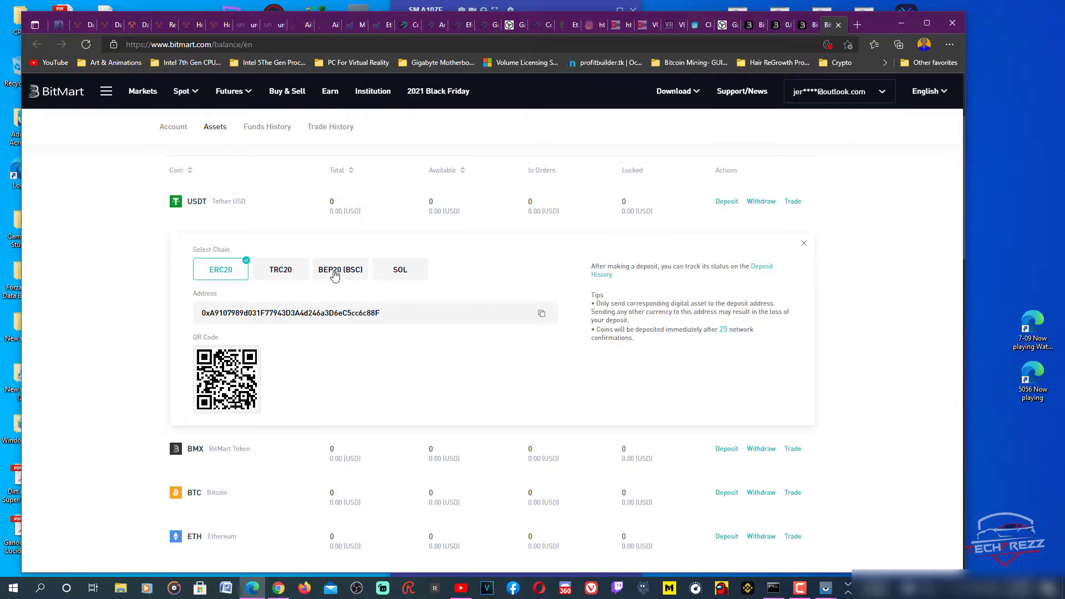
pyautogui.click(340, 269)
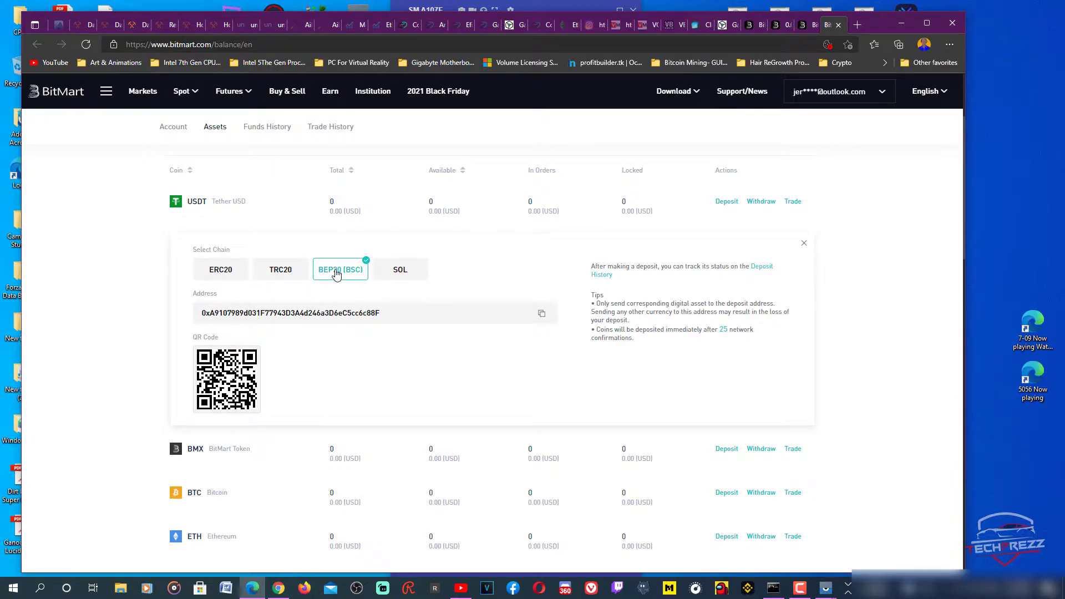
pyautogui.click(400, 269)
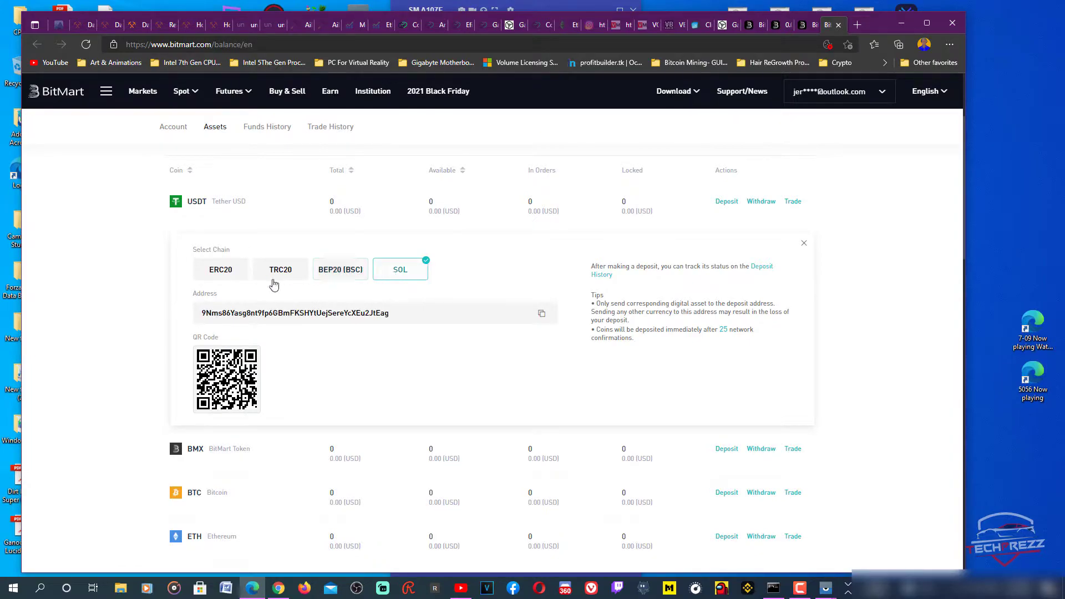
pyautogui.click(280, 269)
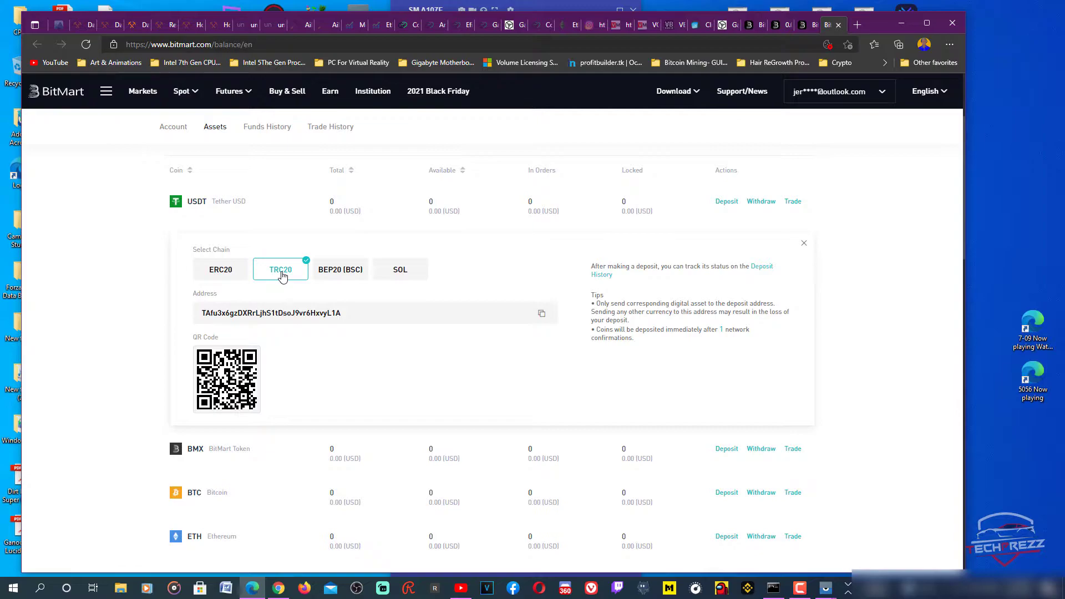
pyautogui.moveTo(834, 551)
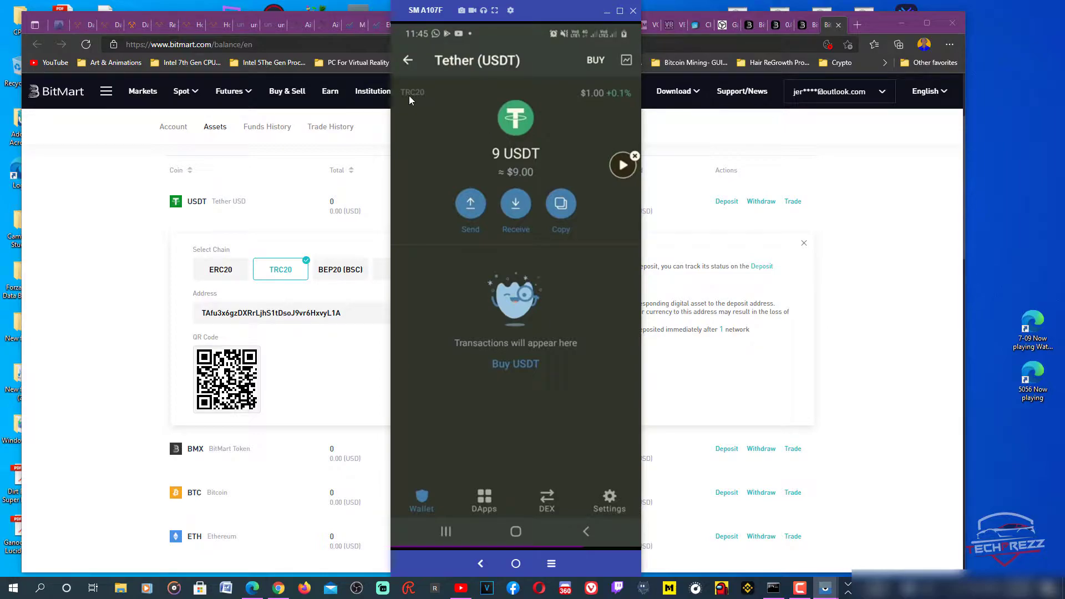
pyautogui.moveTo(430, 171)
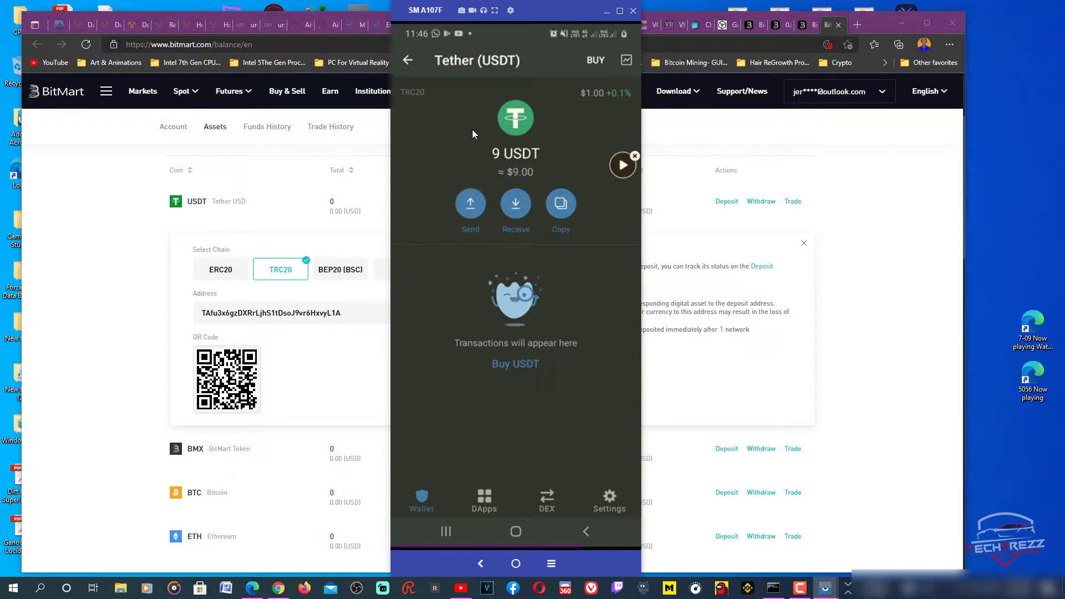
pyautogui.moveTo(467, 245)
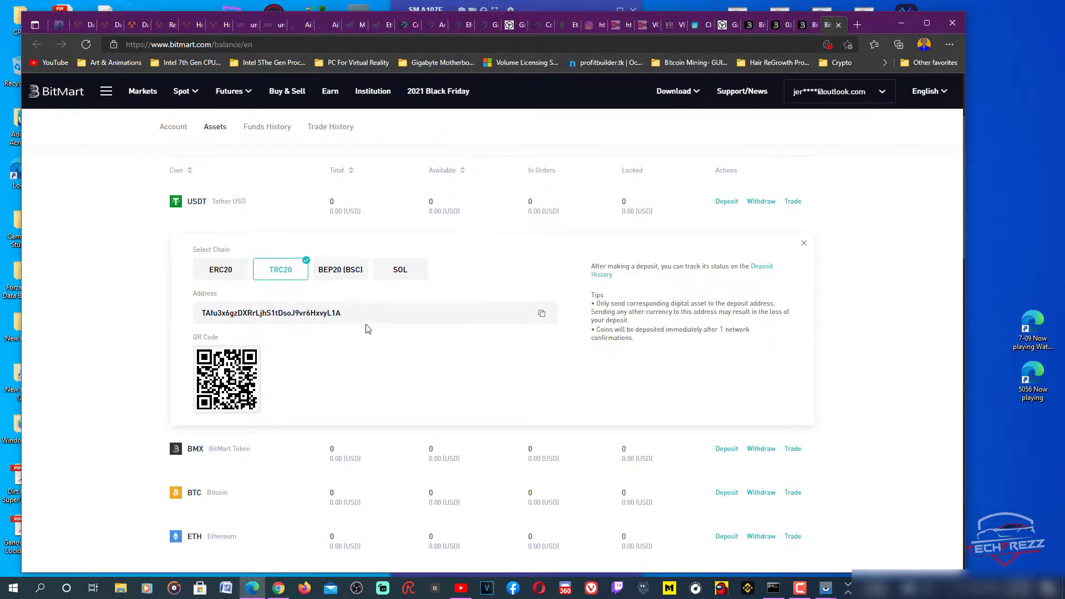
pyautogui.moveTo(296, 284)
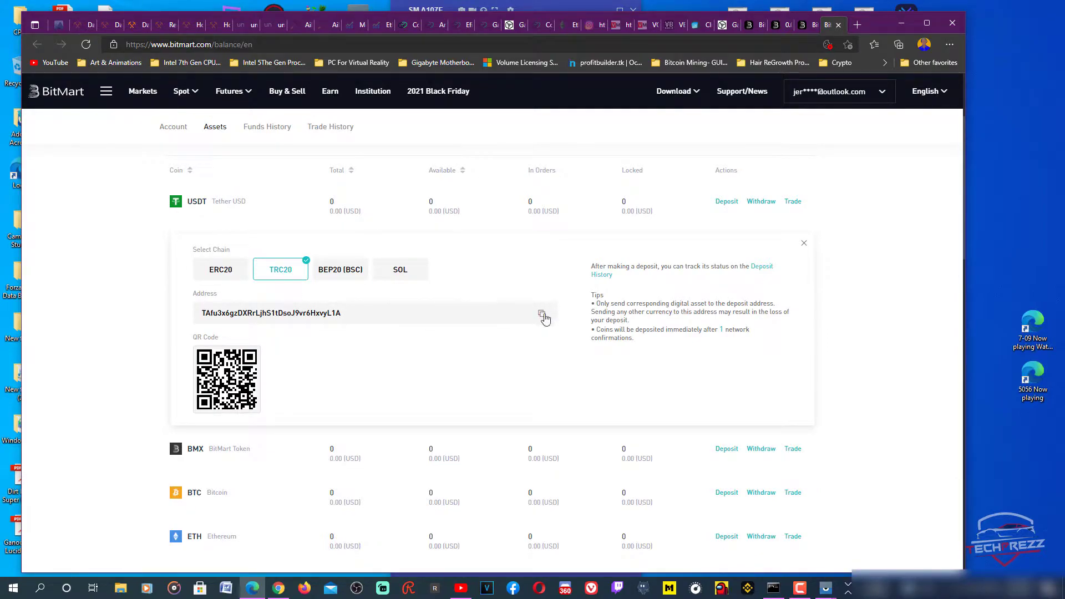
# Step: Copy BitMart's TRC20 USDT deposit address to the clipboard
pyautogui.click(543, 313)
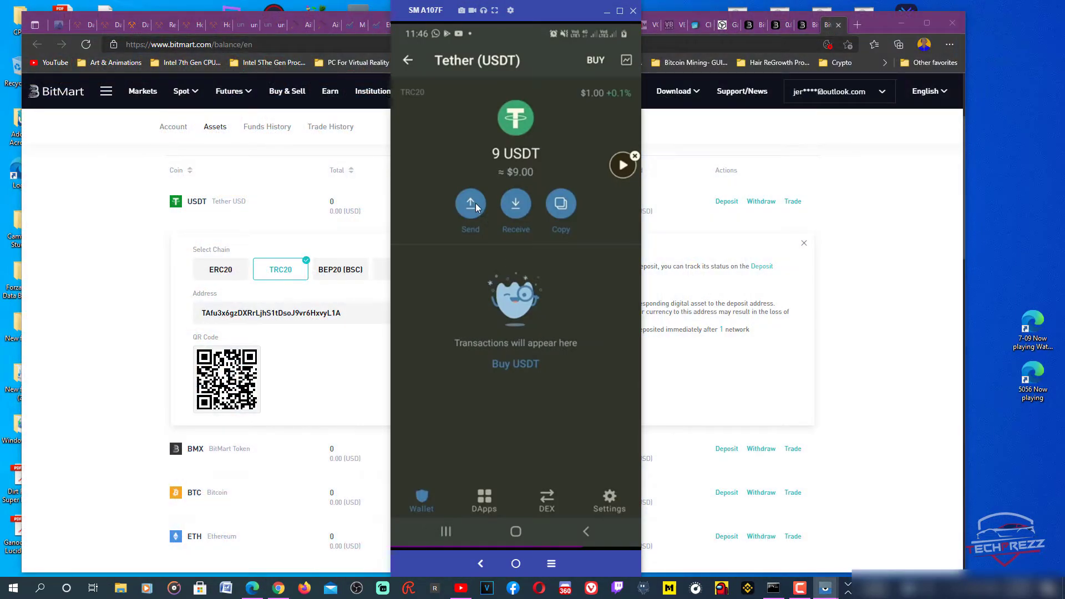
# Step: Send 9 USDT to the pasted BitMart address and review it, which warns of insufficient TRX
pyautogui.click(470, 204)
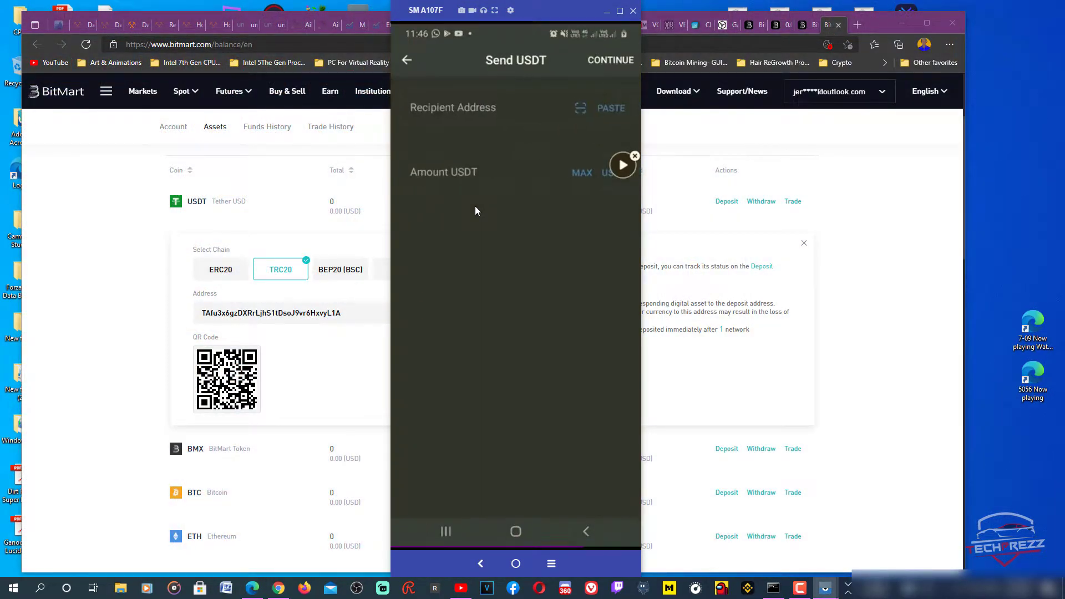
pyautogui.click(489, 107)
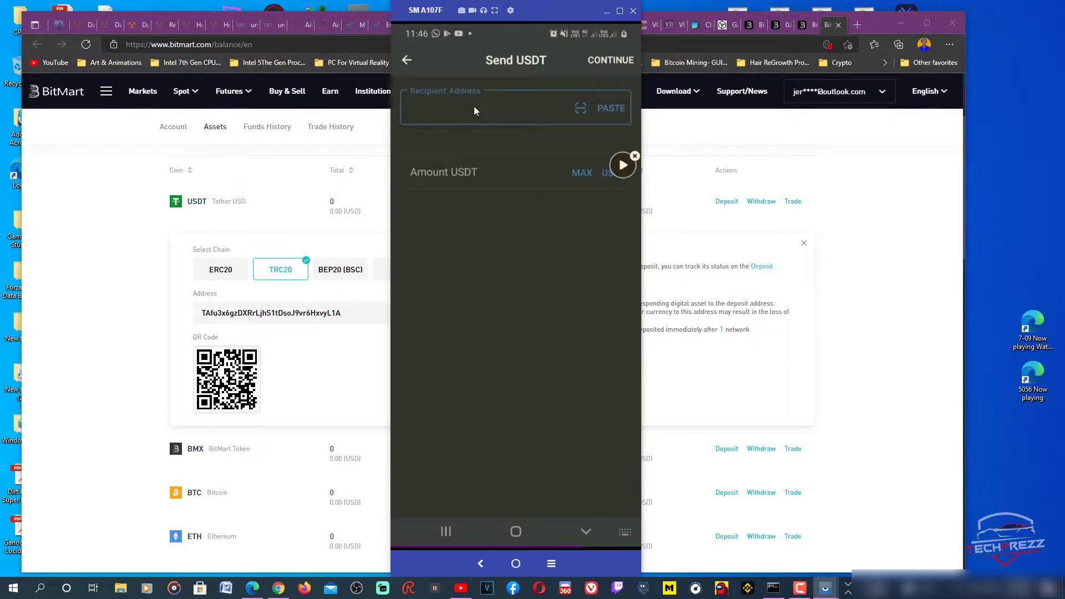
pyautogui.click(489, 107)
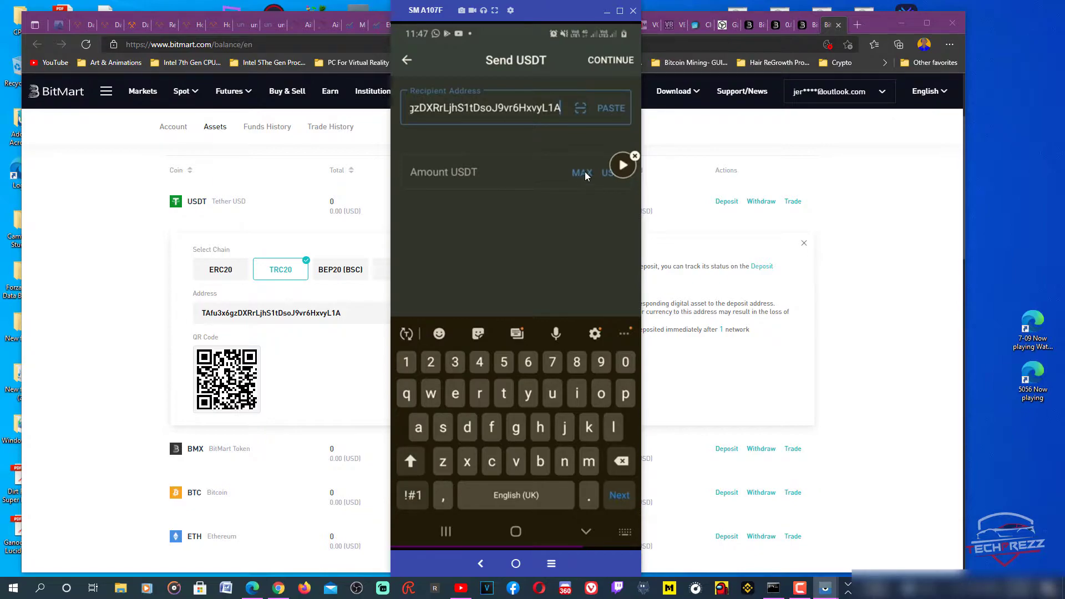
pyautogui.write('9')
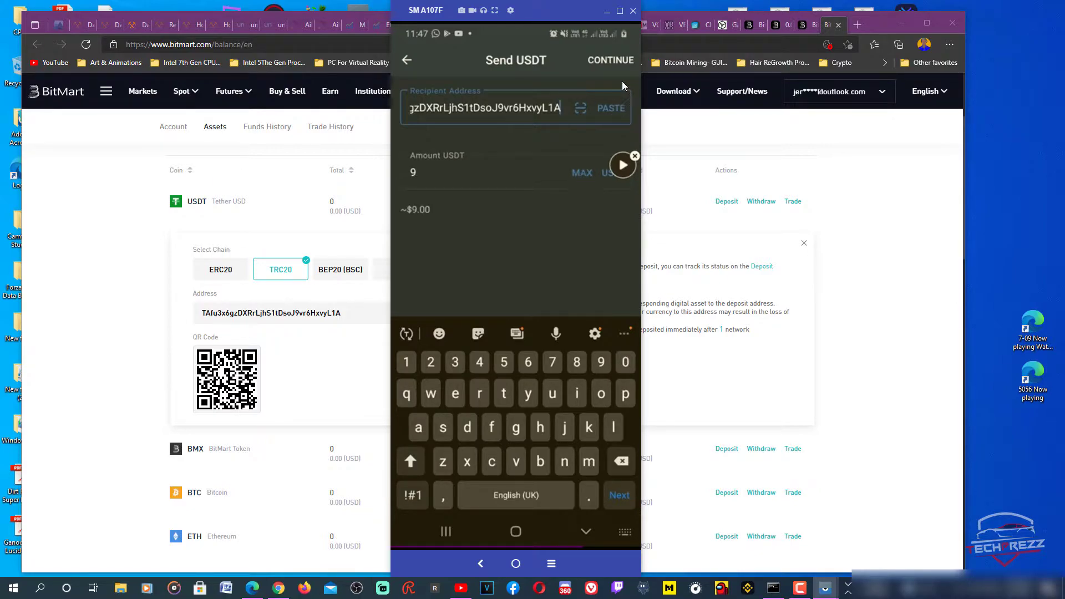
pyautogui.click(610, 60)
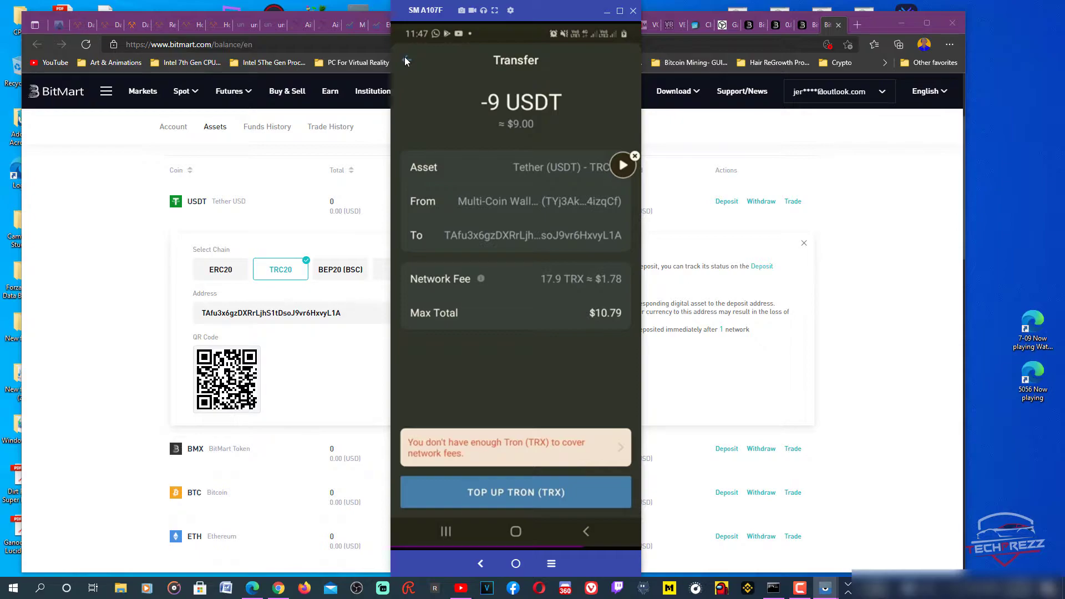
# Step: Back out of the transfer review to the Tether page holding 9 USDT
pyautogui.click(632, 10)
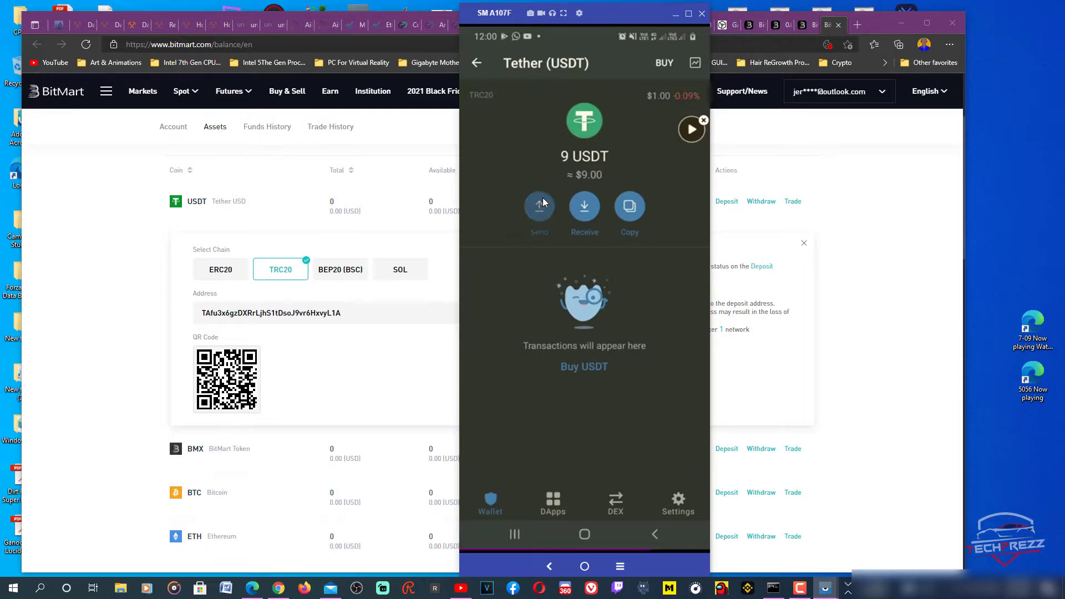
# Step: Enter the BitMart deposit address and 9 USDT in a new send and review it
pyautogui.click(539, 207)
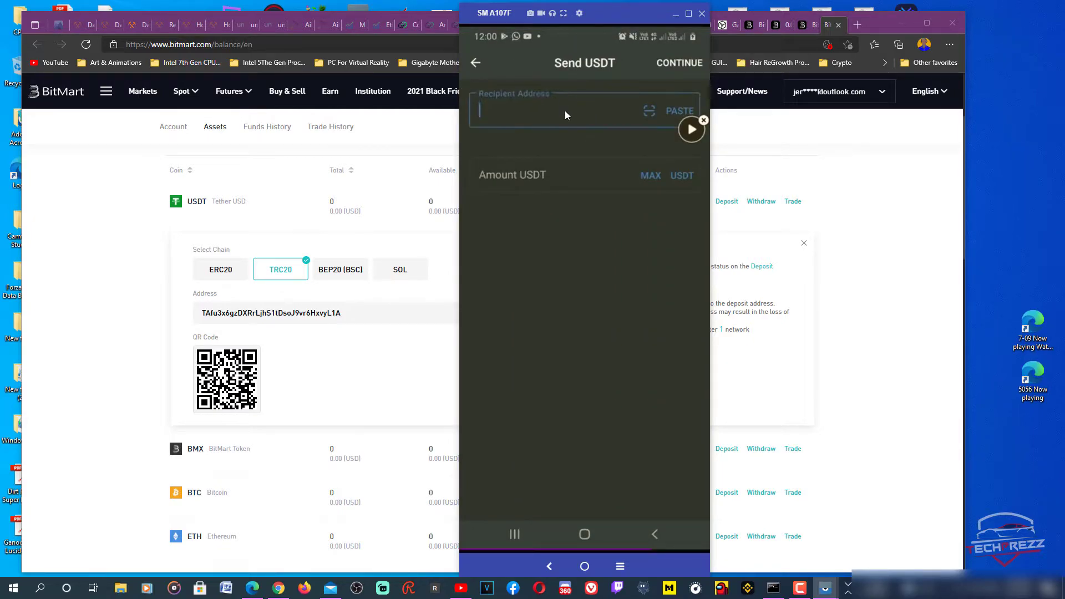
pyautogui.click(571, 111)
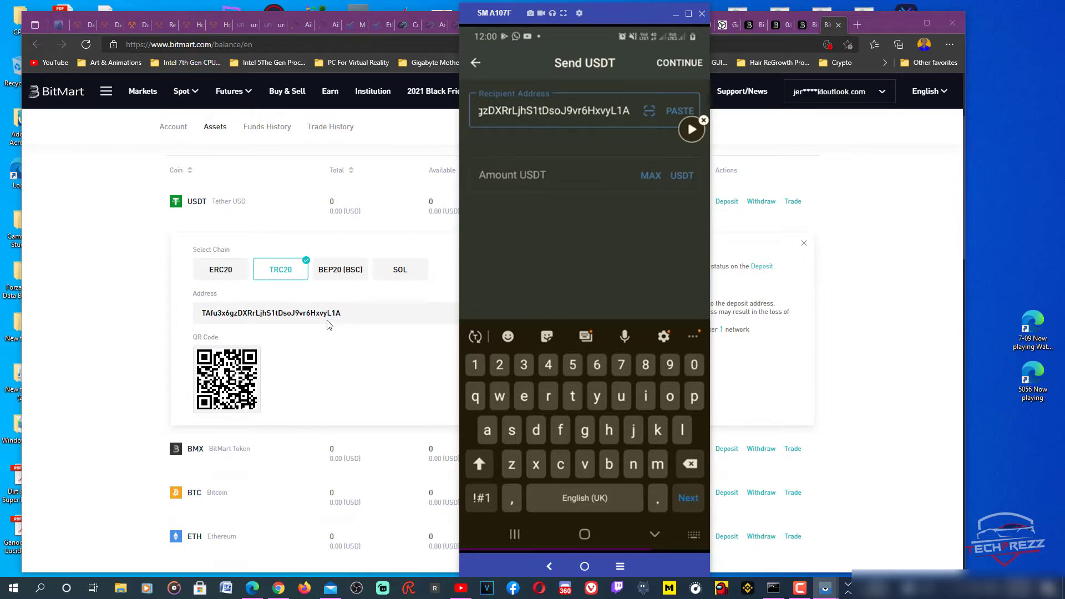
pyautogui.moveTo(589, 199)
pyautogui.write('9')
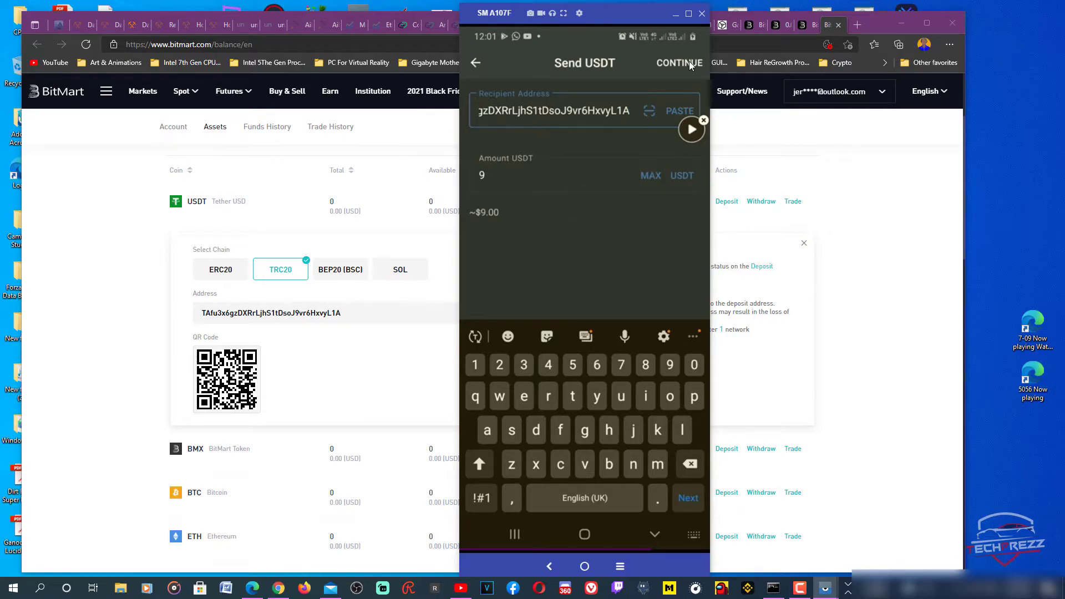
pyautogui.click(678, 63)
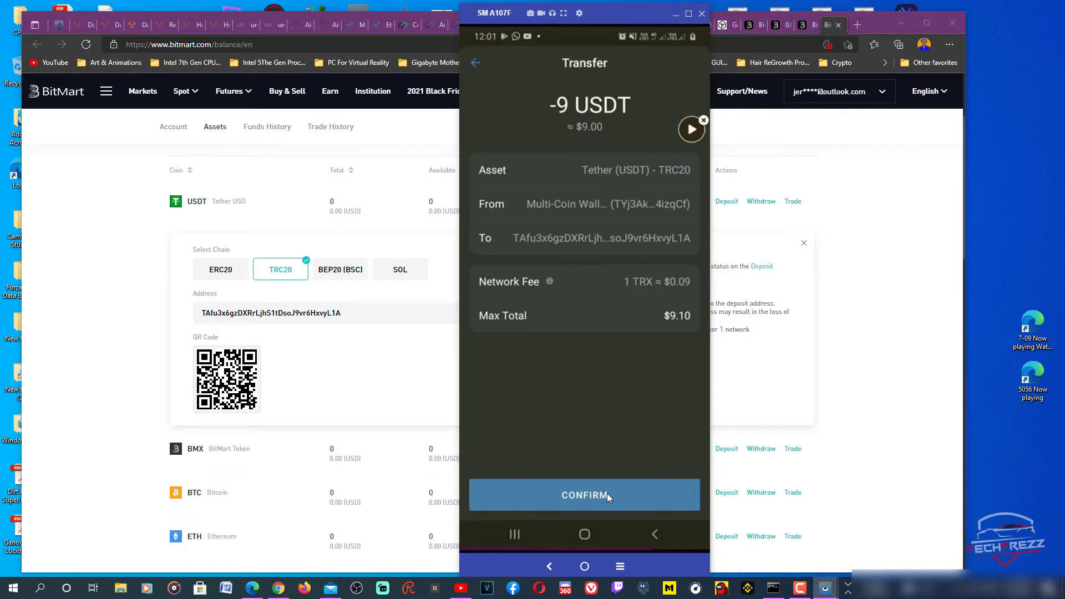
pyautogui.moveTo(539, 378)
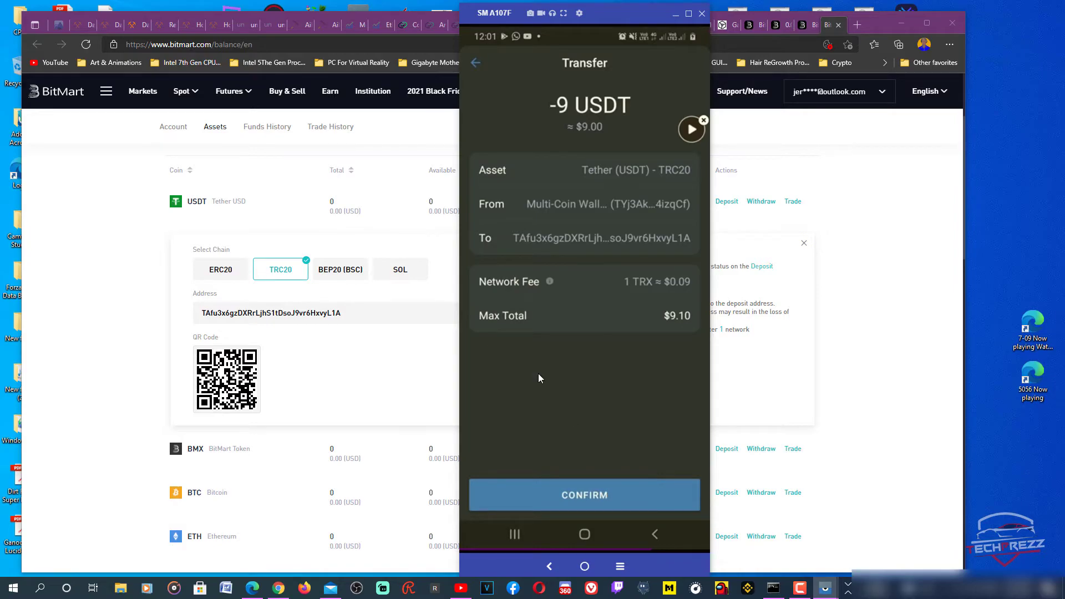
pyautogui.moveTo(674, 292)
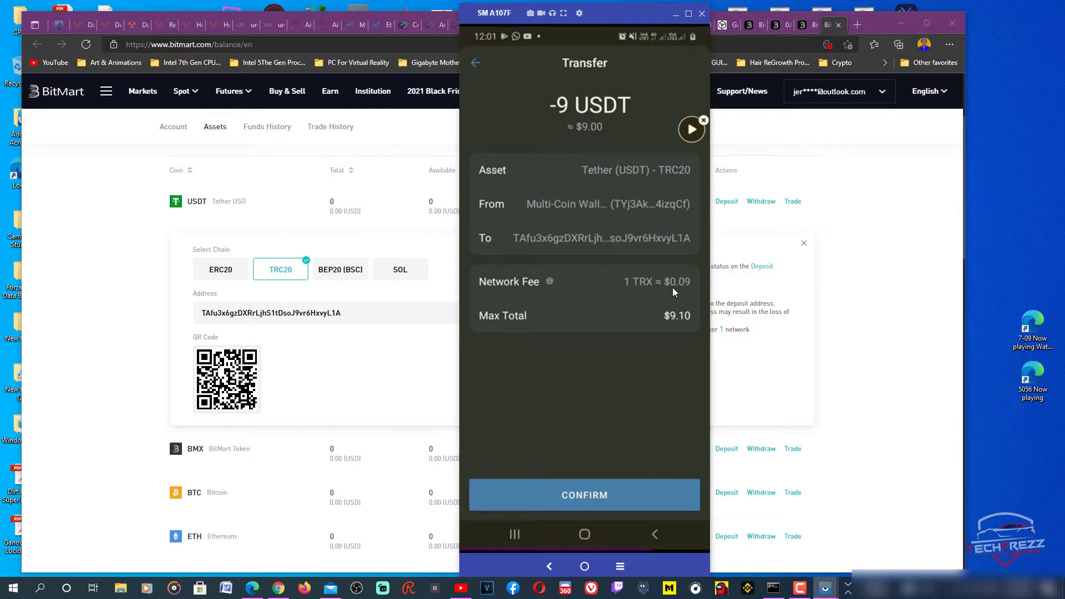
# Step: Confirm the 9 USDT transfer with its 1 TRX network fee
pyautogui.click(585, 495)
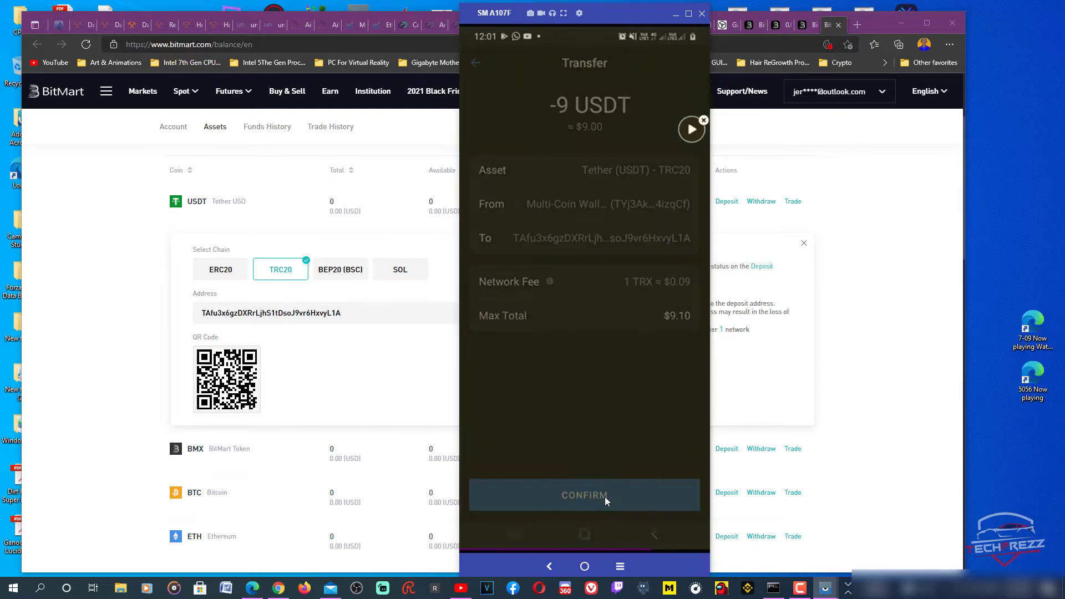
pyautogui.click(584, 495)
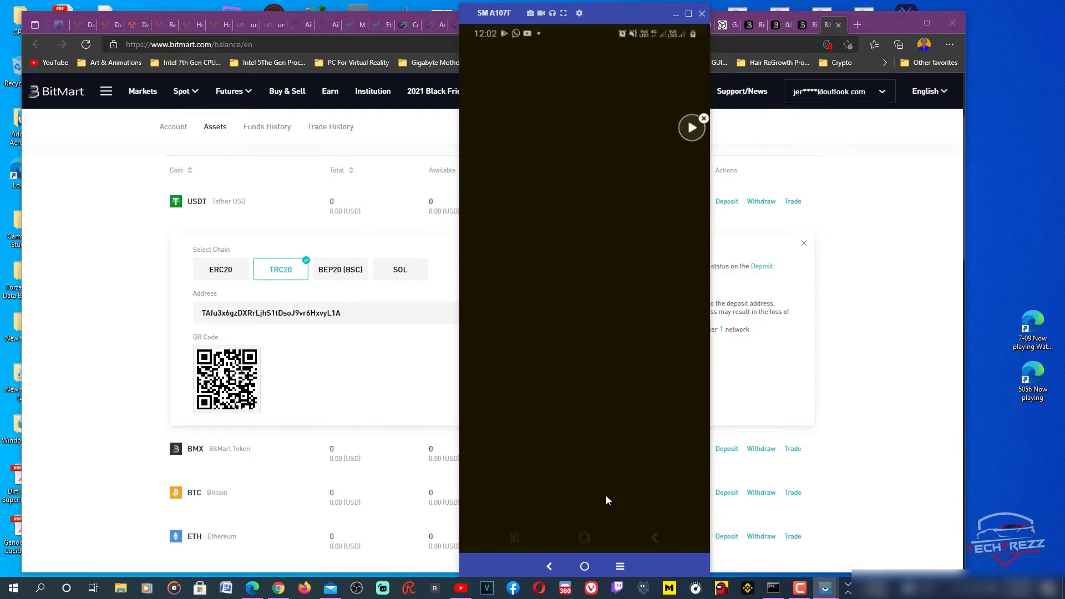
# Step: Check the 9 USDT transfer's Failed status, then begin another USDT send
pyautogui.click(584, 495)
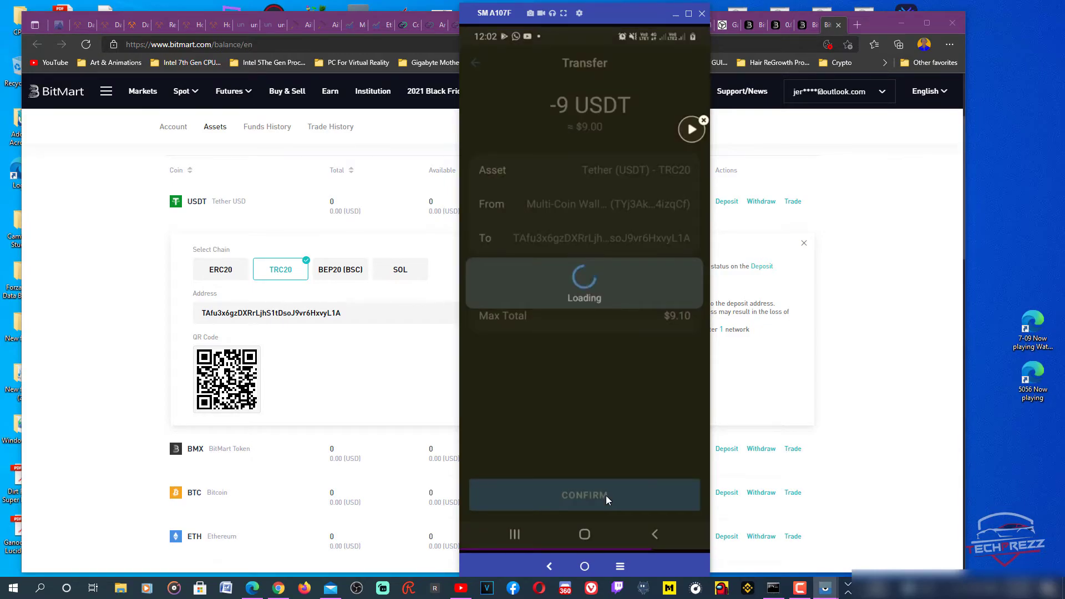
pyautogui.click(584, 494)
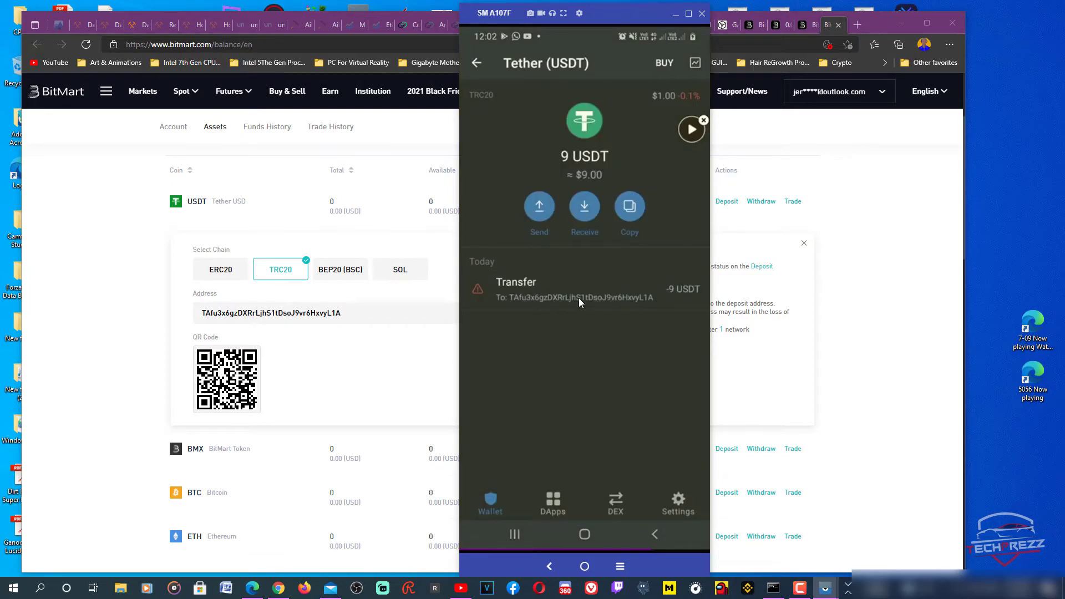
pyautogui.click(551, 289)
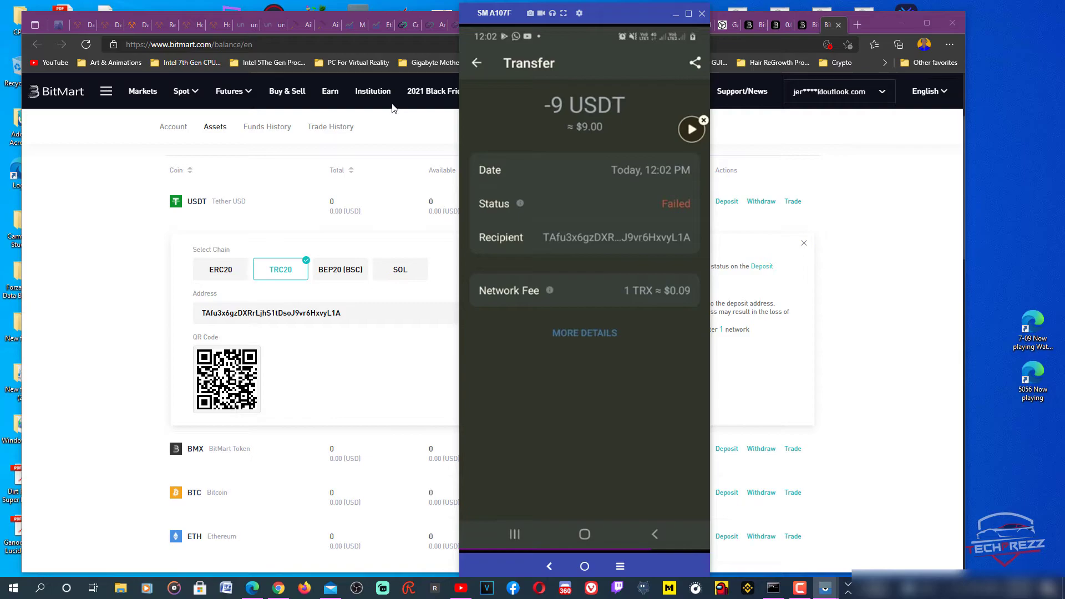
pyautogui.click(477, 63)
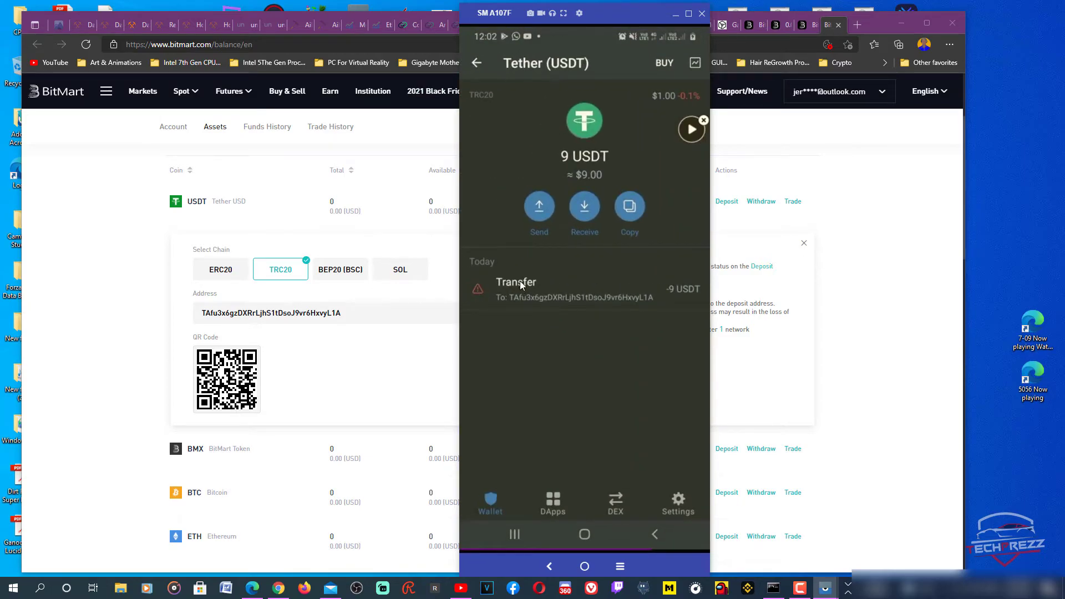
pyautogui.click(539, 209)
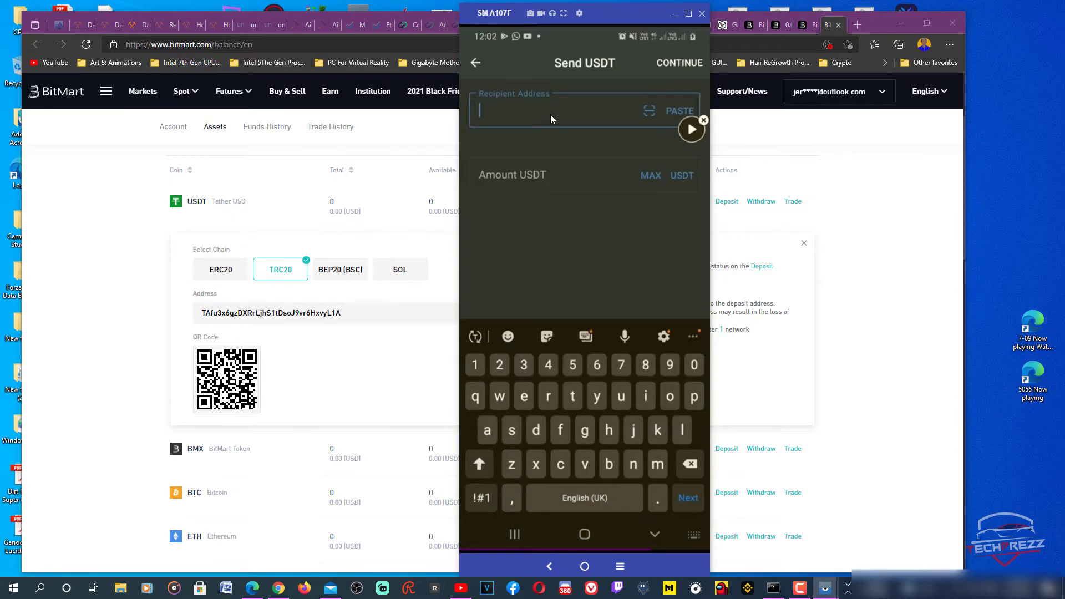
# Step: Paste the deposit address, enter 9 USDT, and review the transfer with its 17.9 TRX fee
pyautogui.click(679, 110)
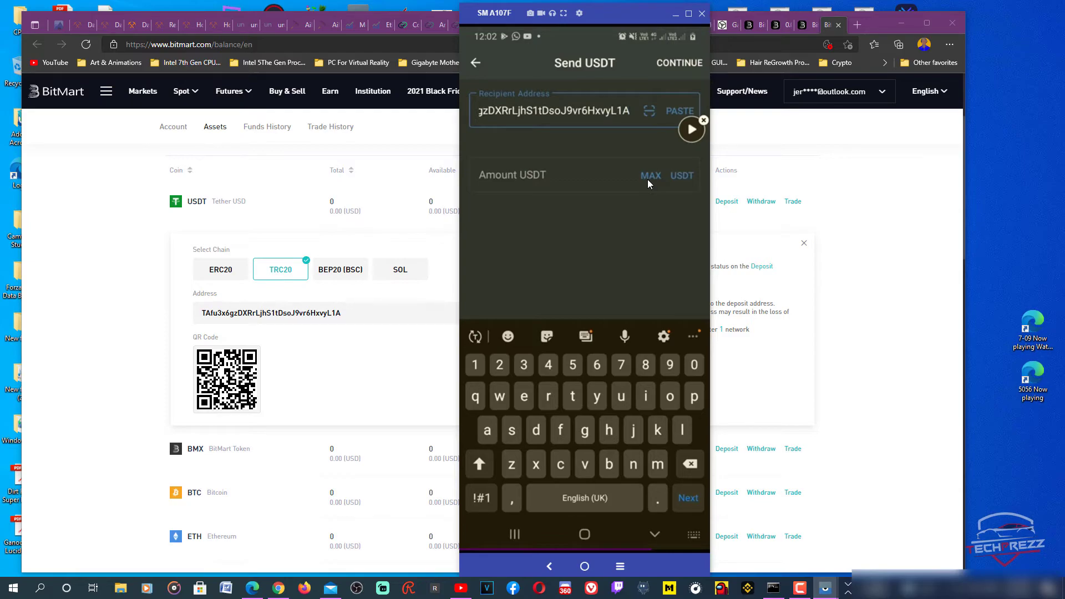
pyautogui.write('9')
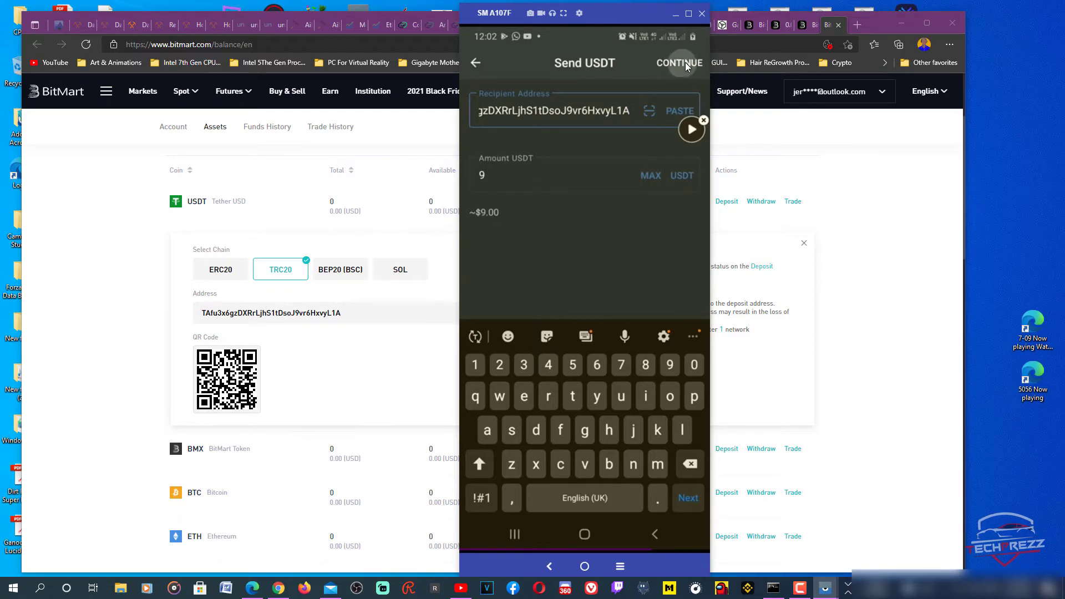
pyautogui.click(678, 63)
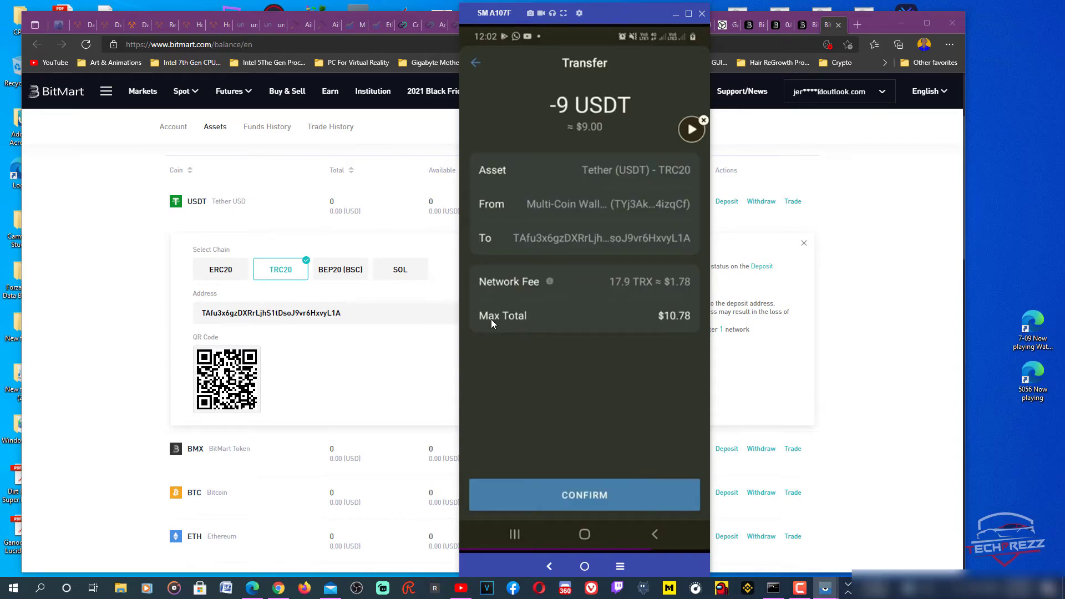
pyautogui.moveTo(626, 380)
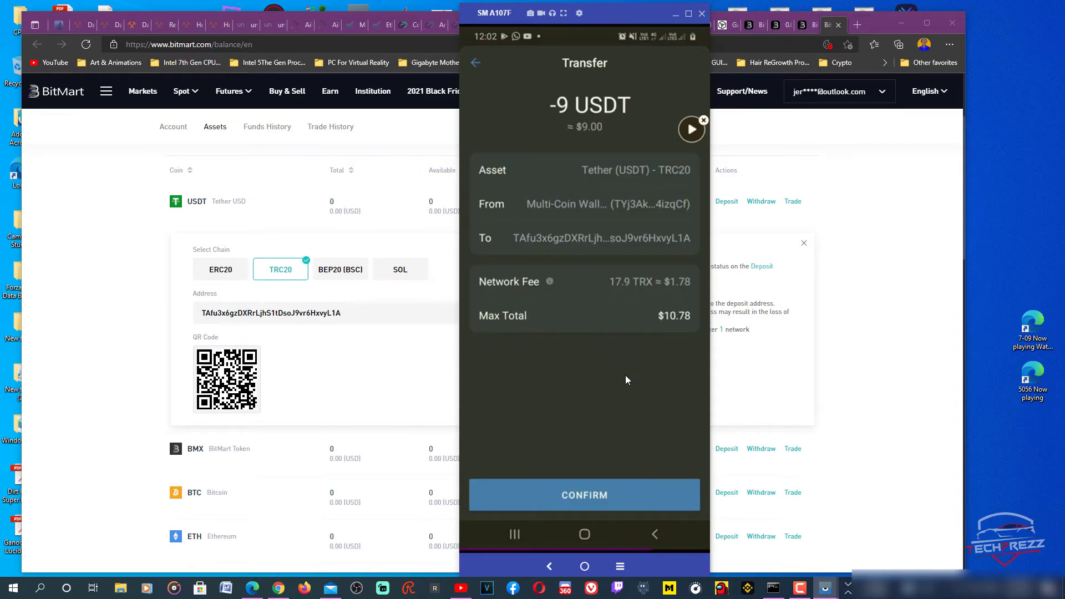
pyautogui.moveTo(615, 294)
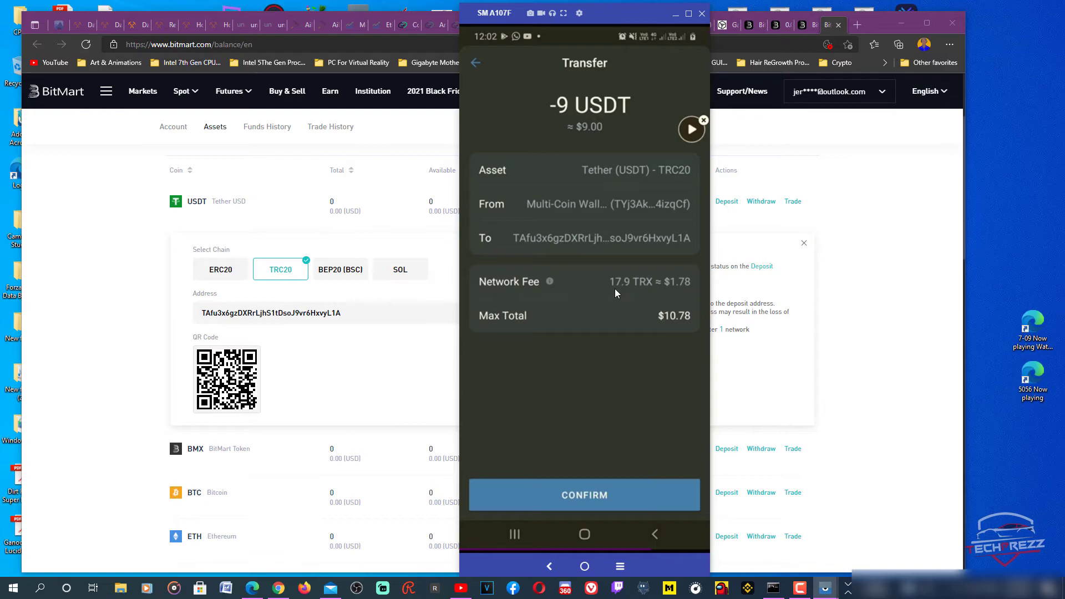
pyautogui.moveTo(646, 292)
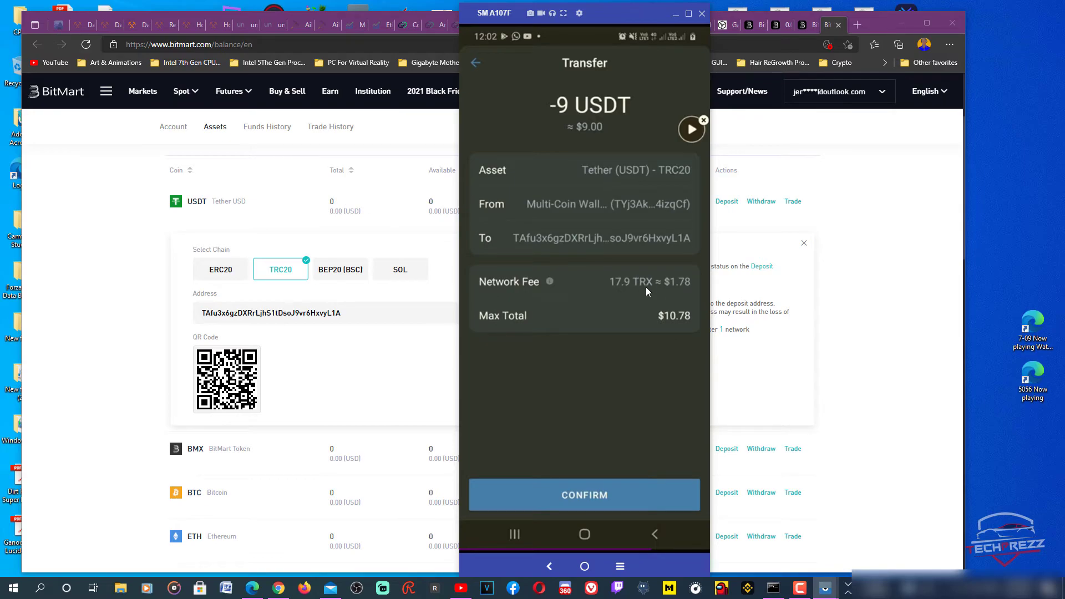
pyautogui.moveTo(687, 293)
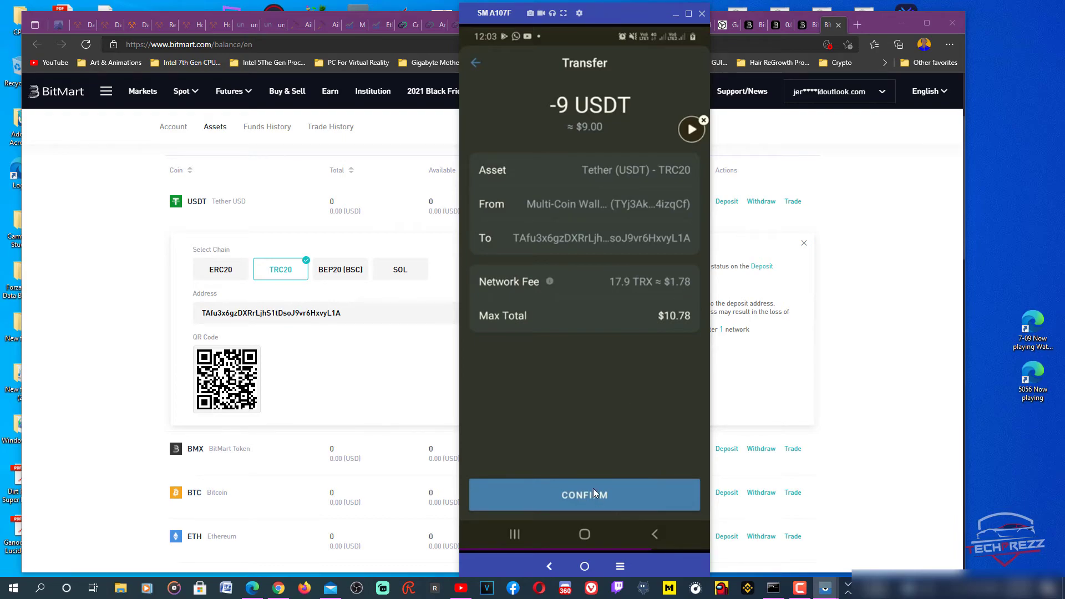
# Step: Confirm the 9 USDT transfer and open its details showing Pending status
pyautogui.click(584, 495)
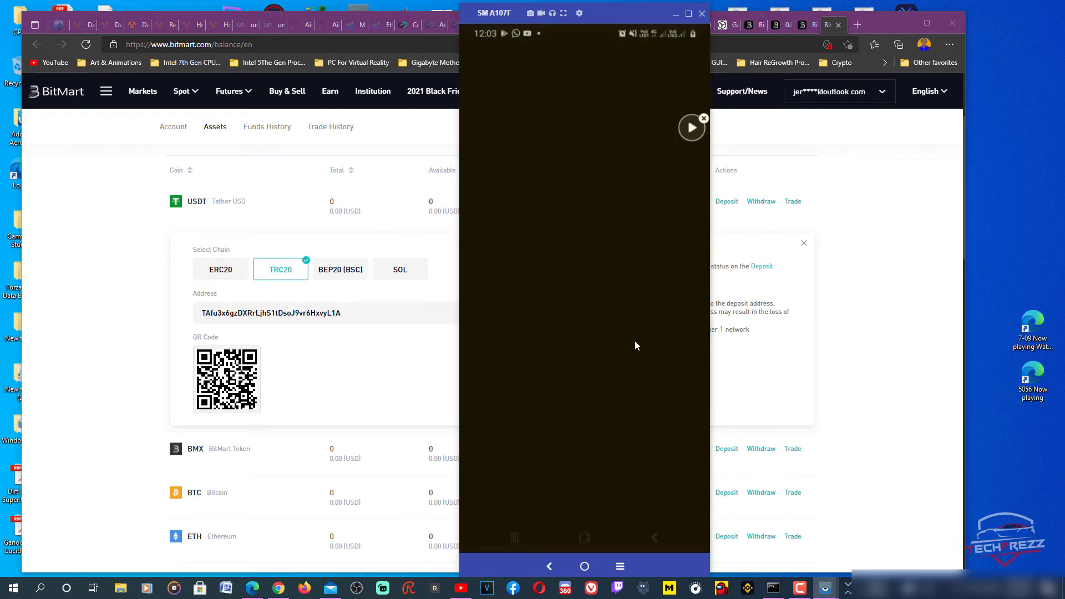
pyautogui.moveTo(657, 351)
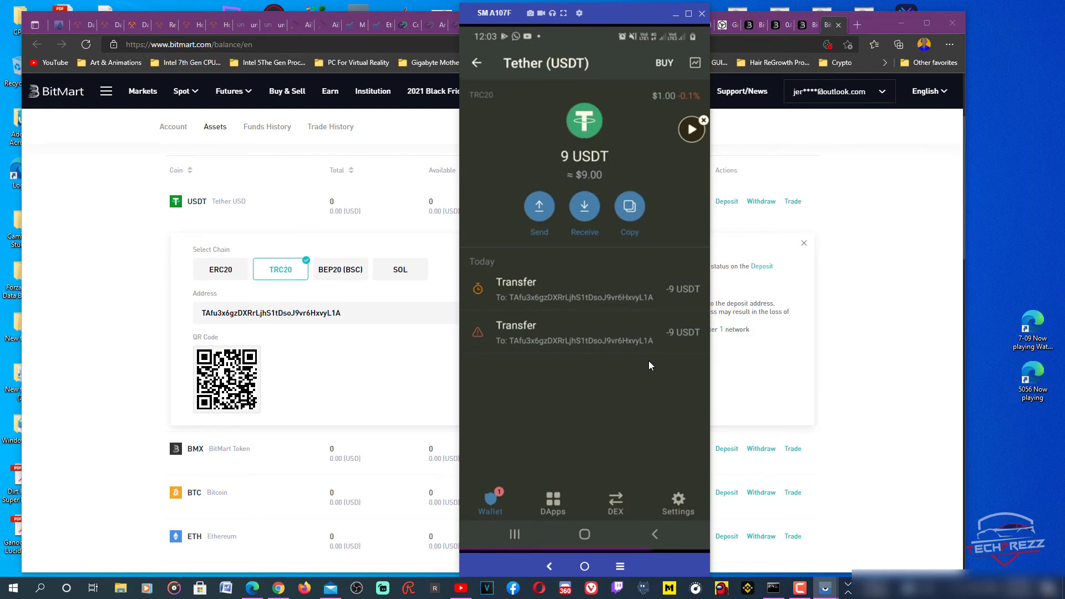
pyautogui.moveTo(588, 299)
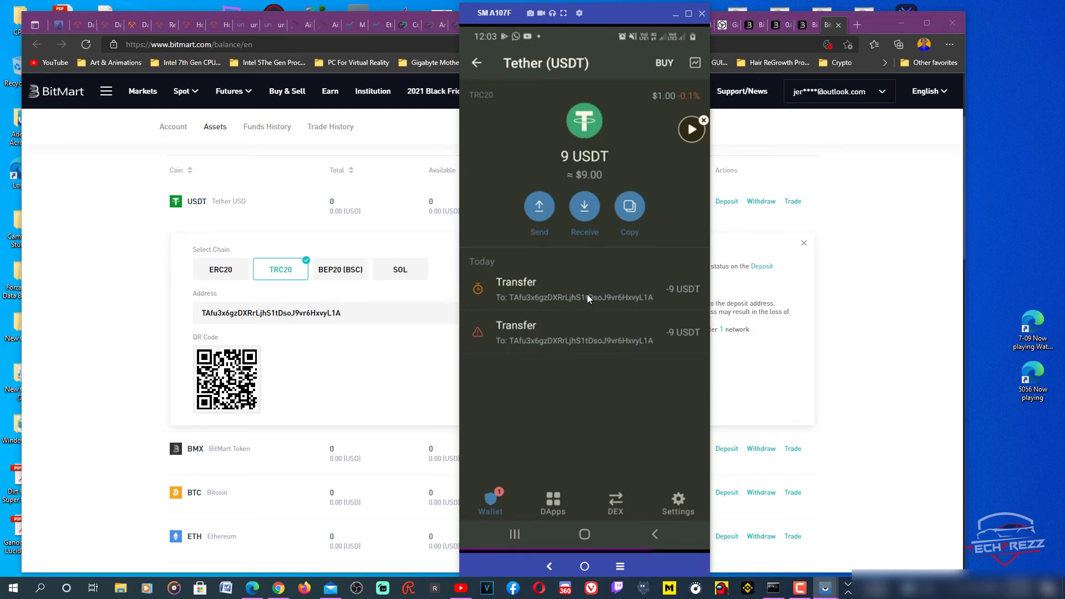
pyautogui.click(576, 288)
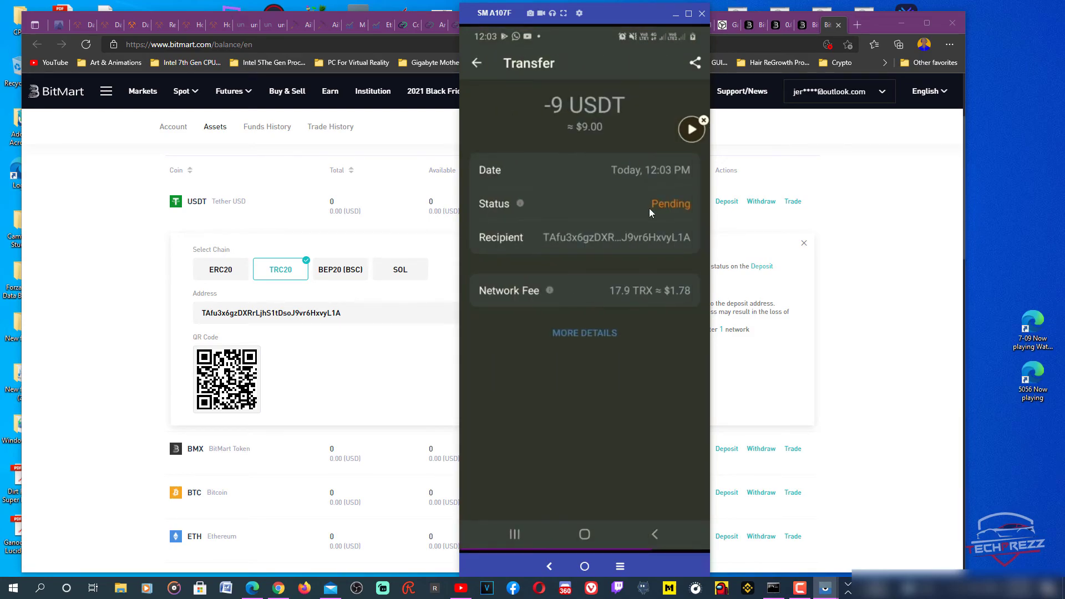
pyautogui.moveTo(668, 213)
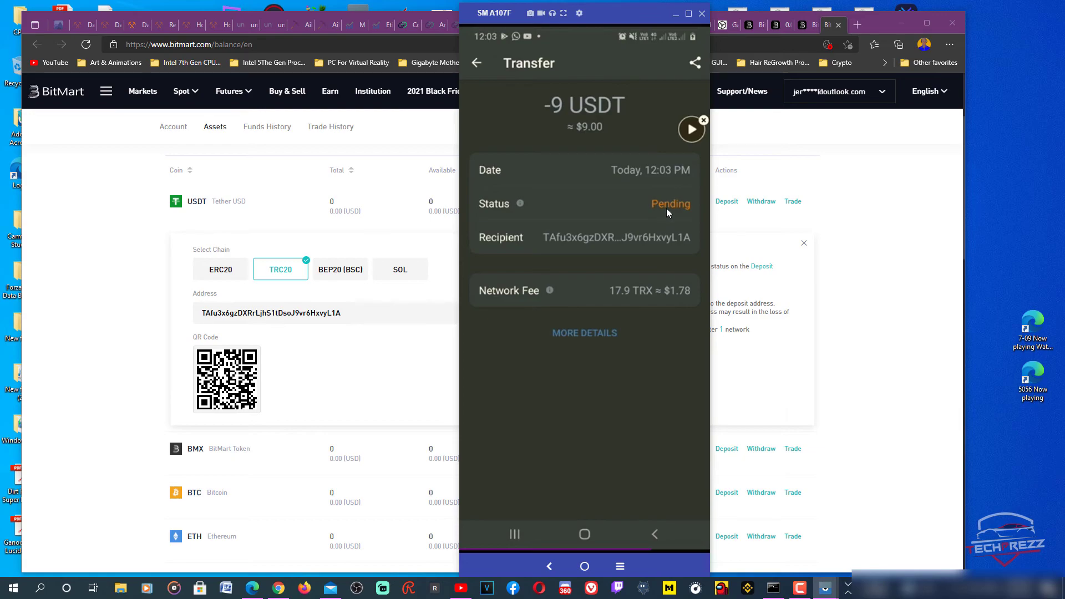